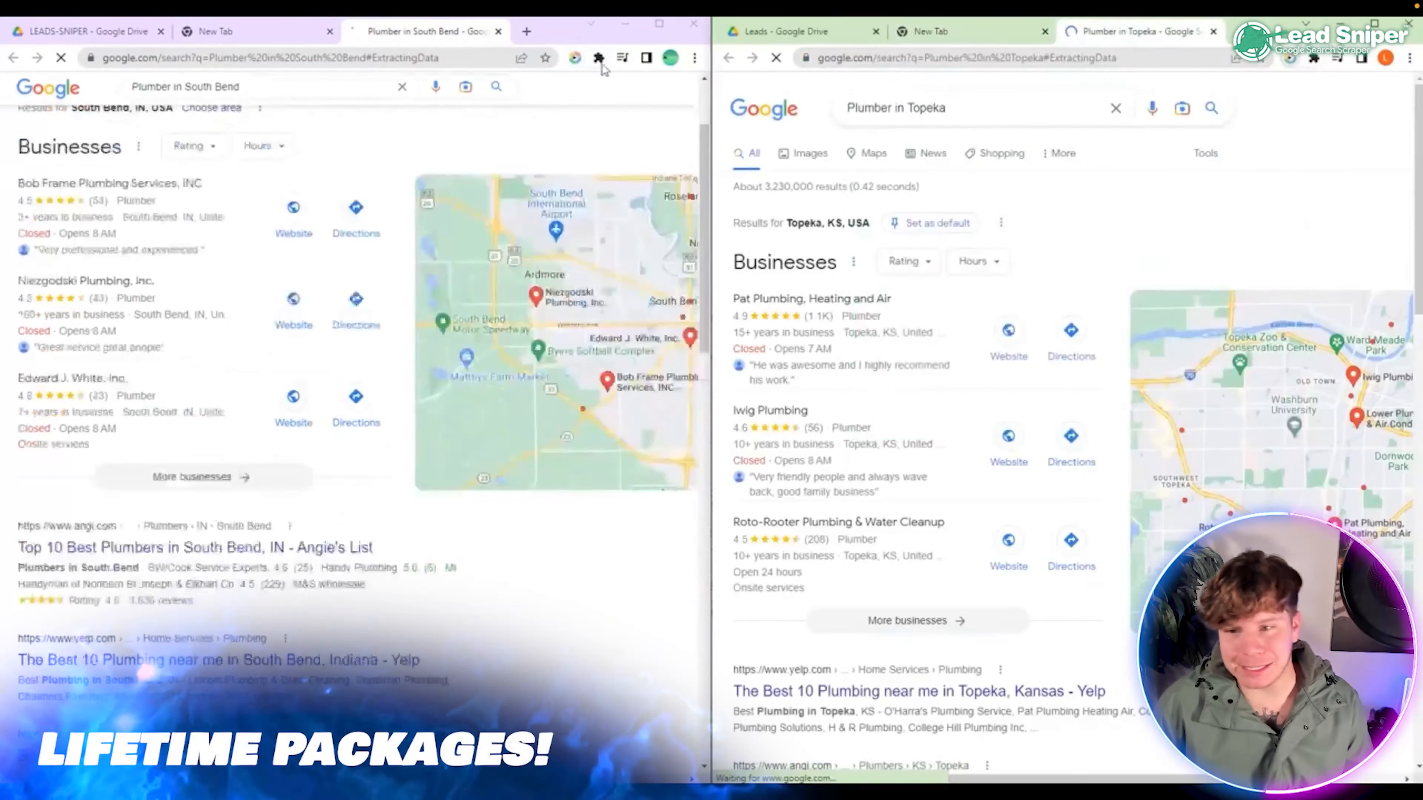
- Check the scraper popup to confirm all 10 plumber keywords have been searched
{"action": "left_click", "coordinate": [598, 57]}
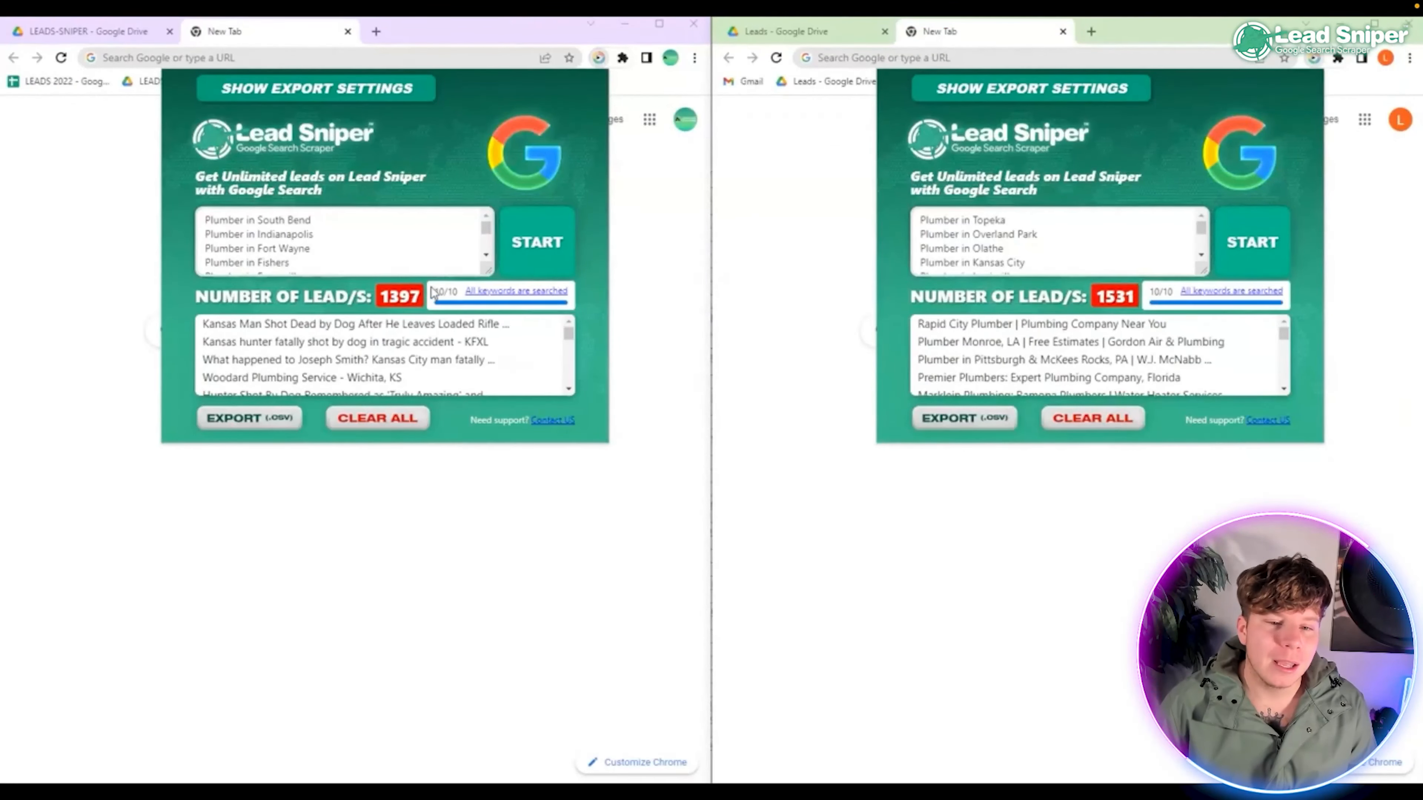
- Export the scraped leads, reveal the export columns and download them as a CSV for the Drive folder
{"action": "double_click", "coordinate": [481, 290]}
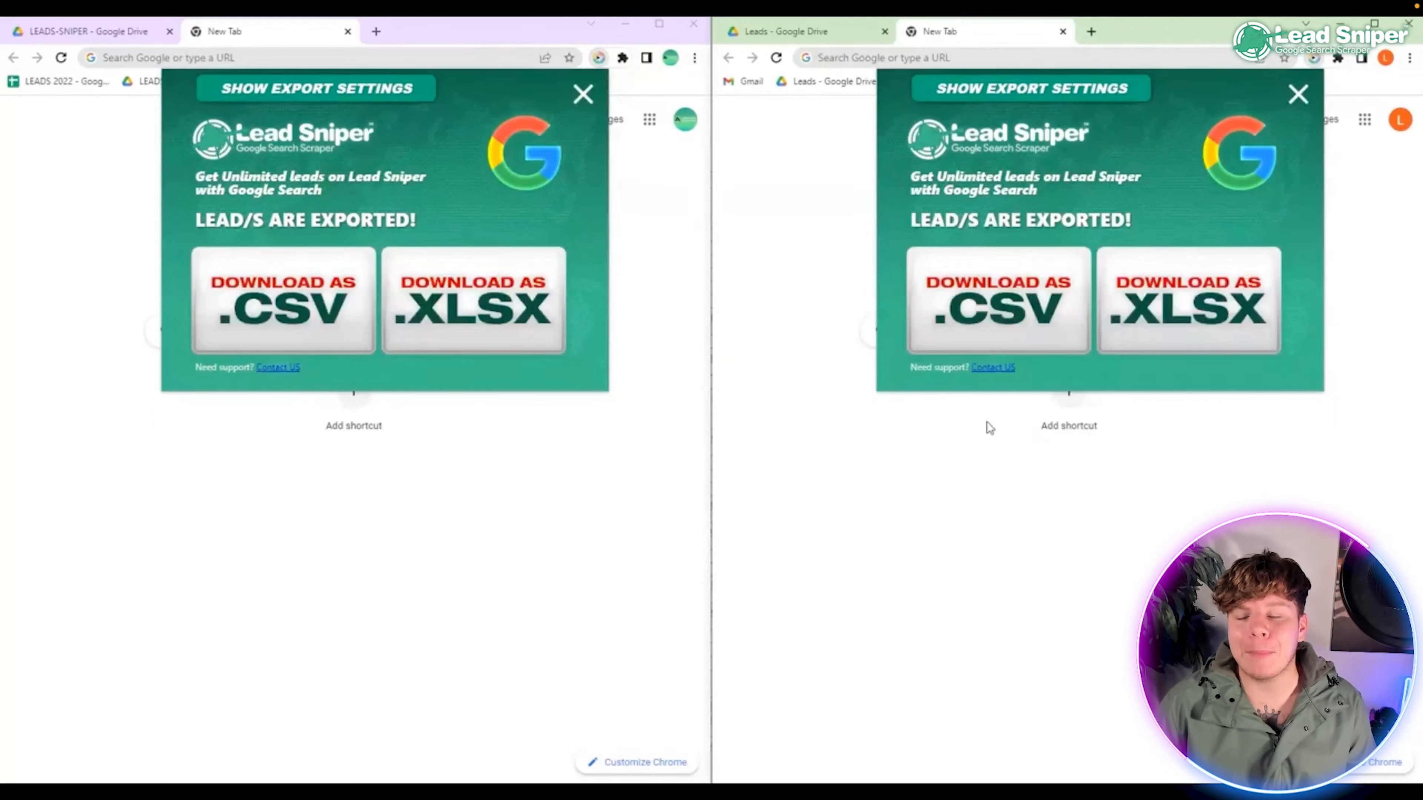
{"action": "left_click", "coordinate": [316, 89]}
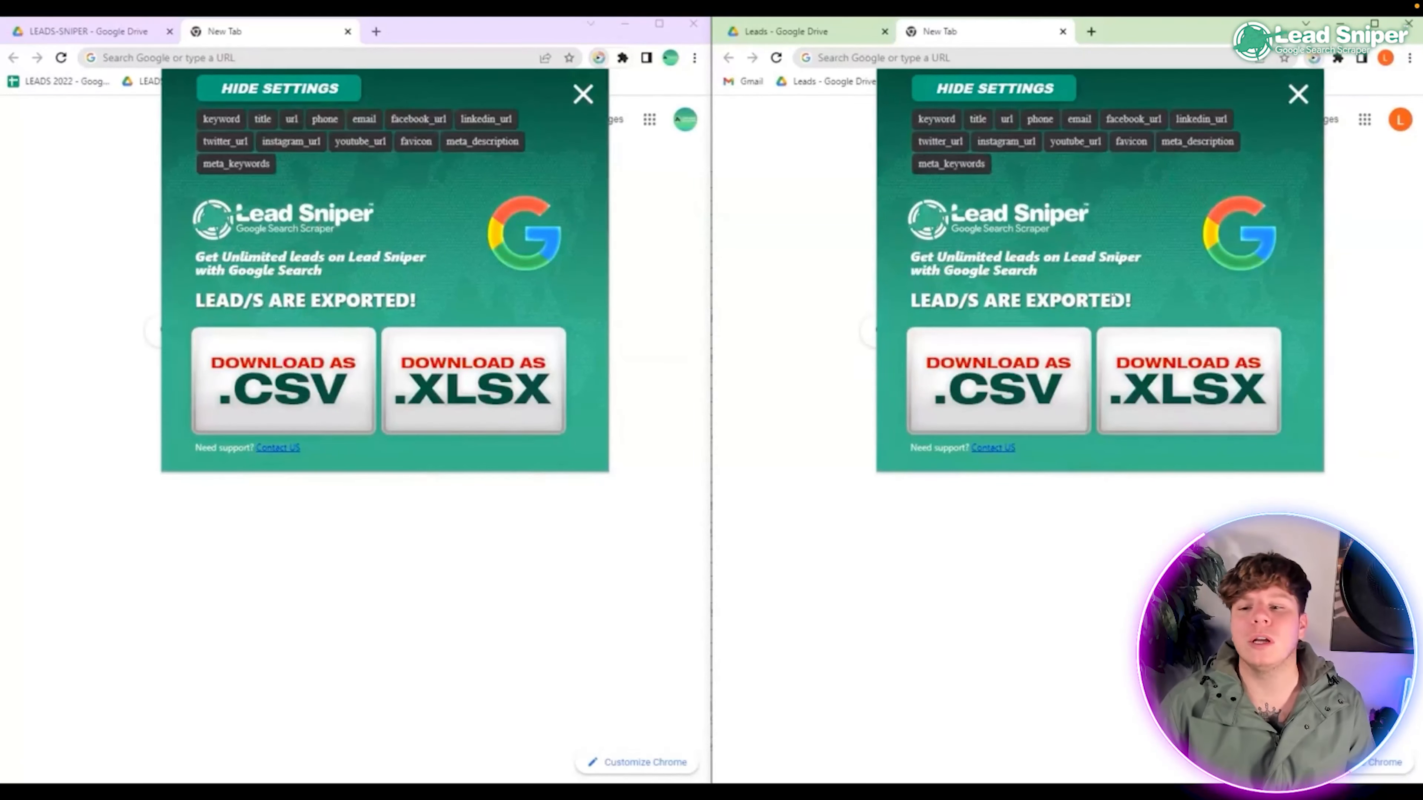
{"action": "left_click", "coordinate": [282, 382]}
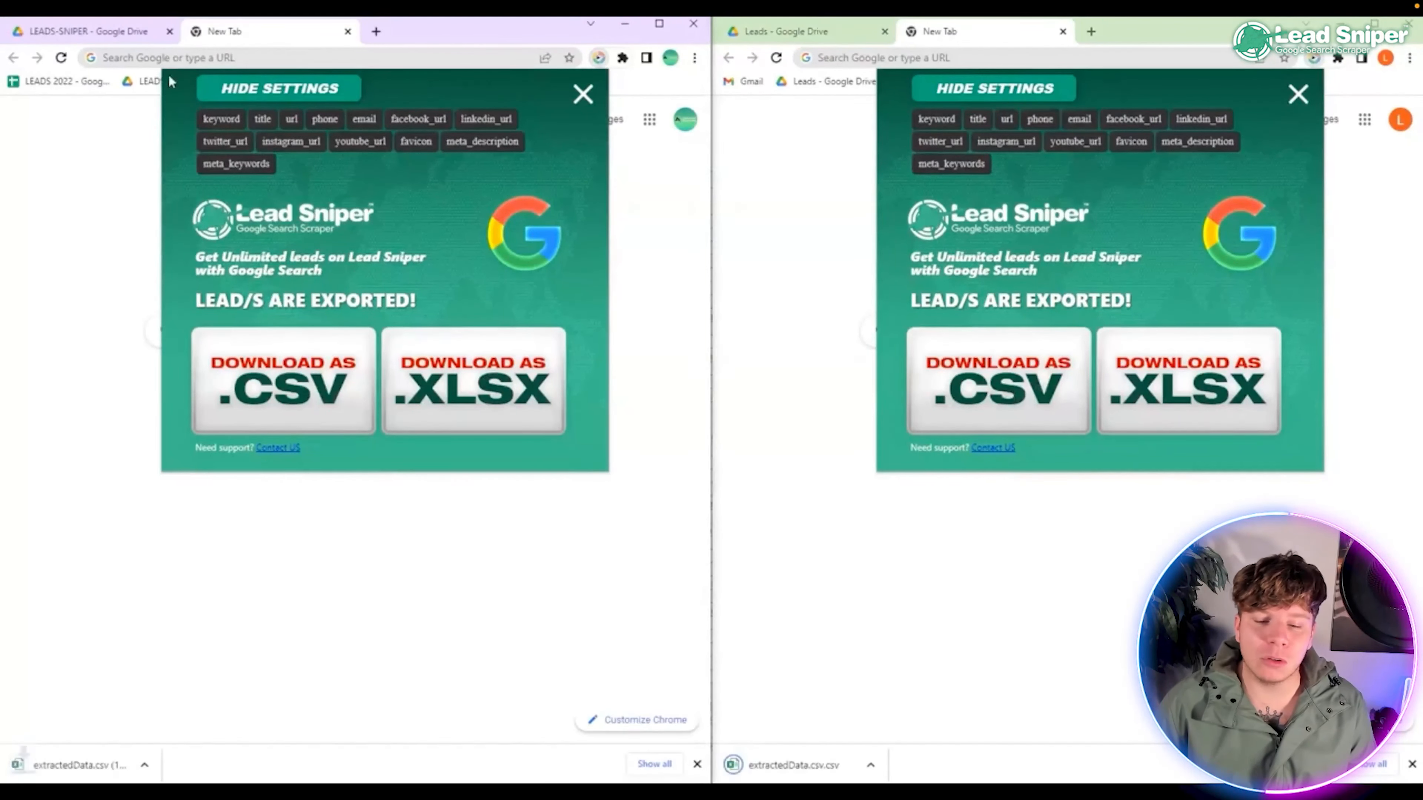
{"action": "left_click", "coordinate": [582, 94]}
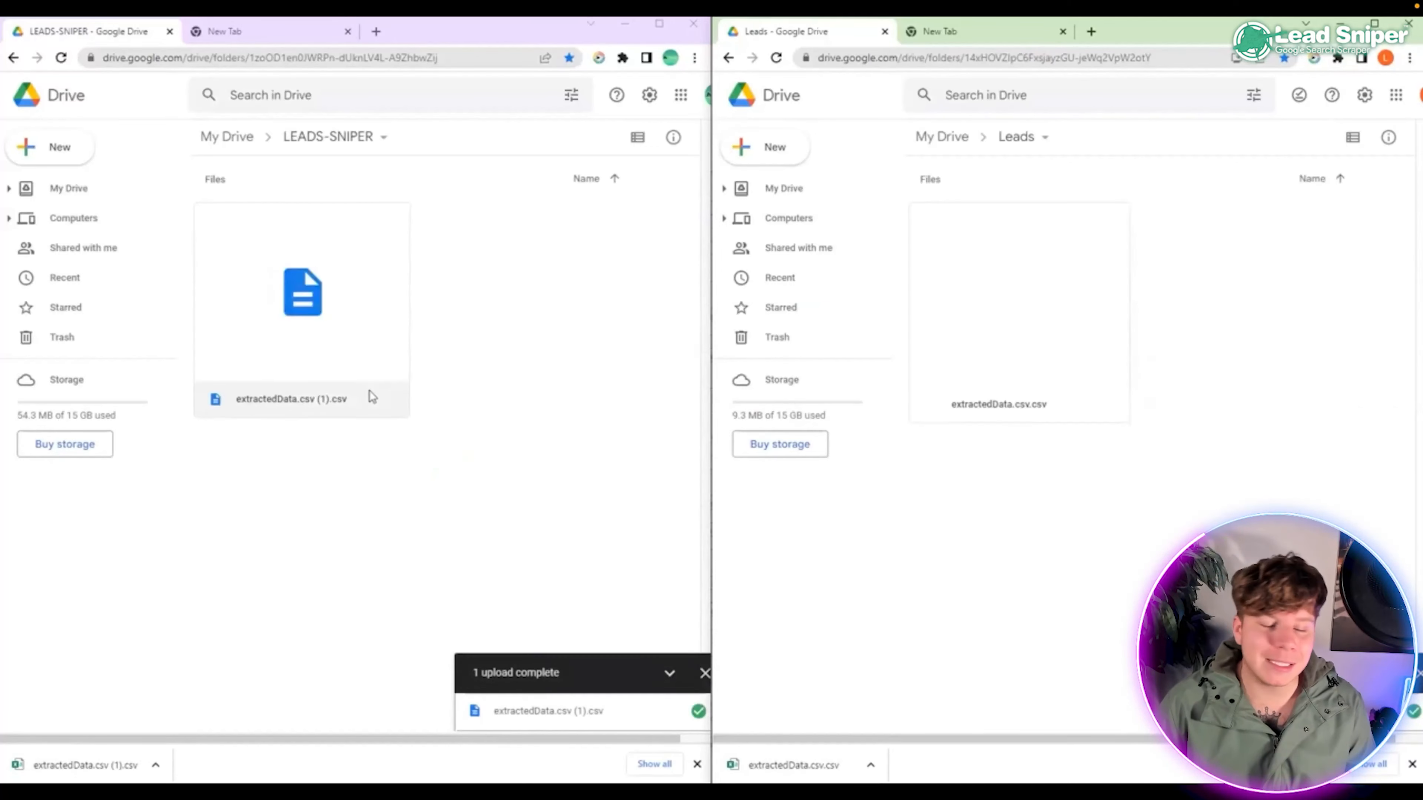
- Preview extractedData.csv (1).csv in Drive and open it with Google Sheets
{"action": "double_click", "coordinate": [303, 292]}
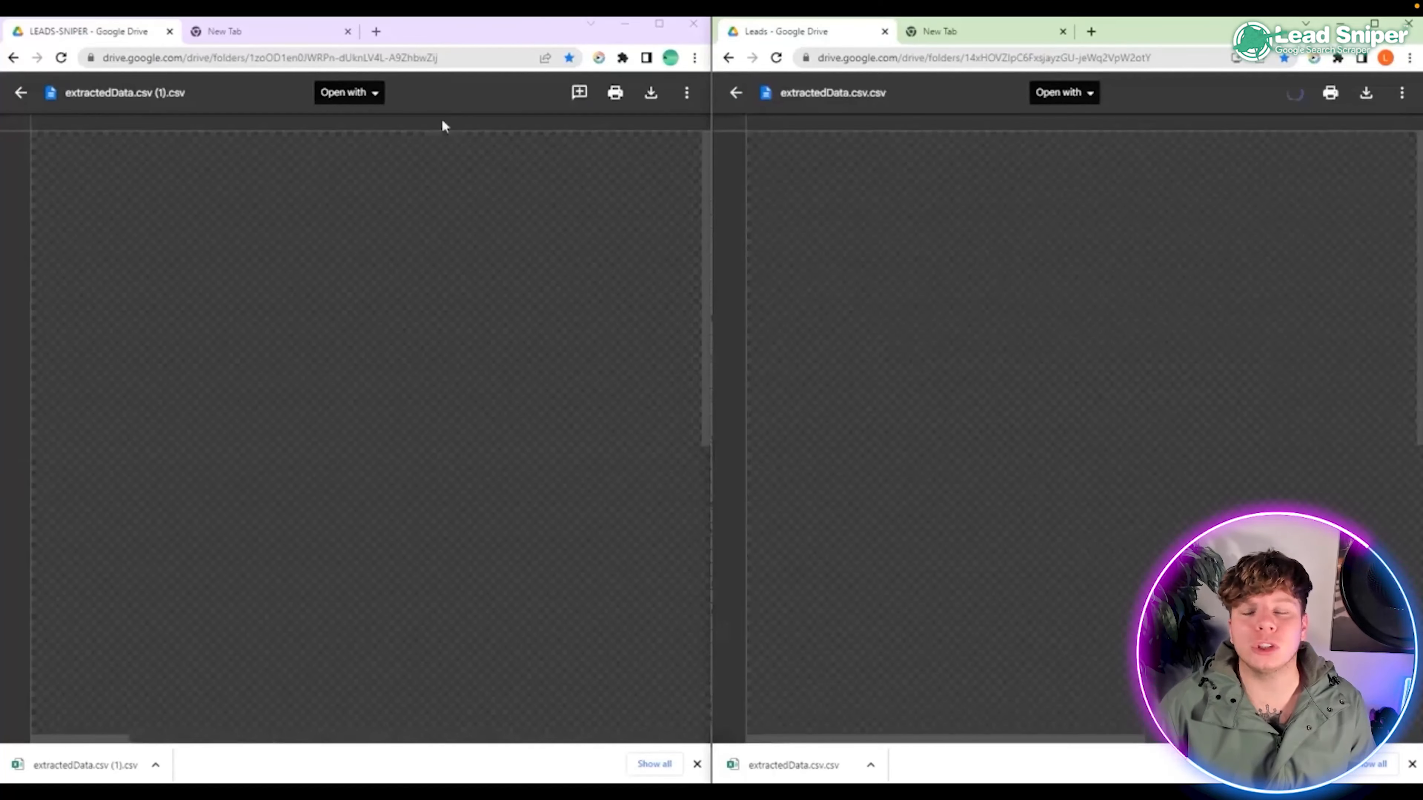
{"action": "left_click", "coordinate": [348, 91]}
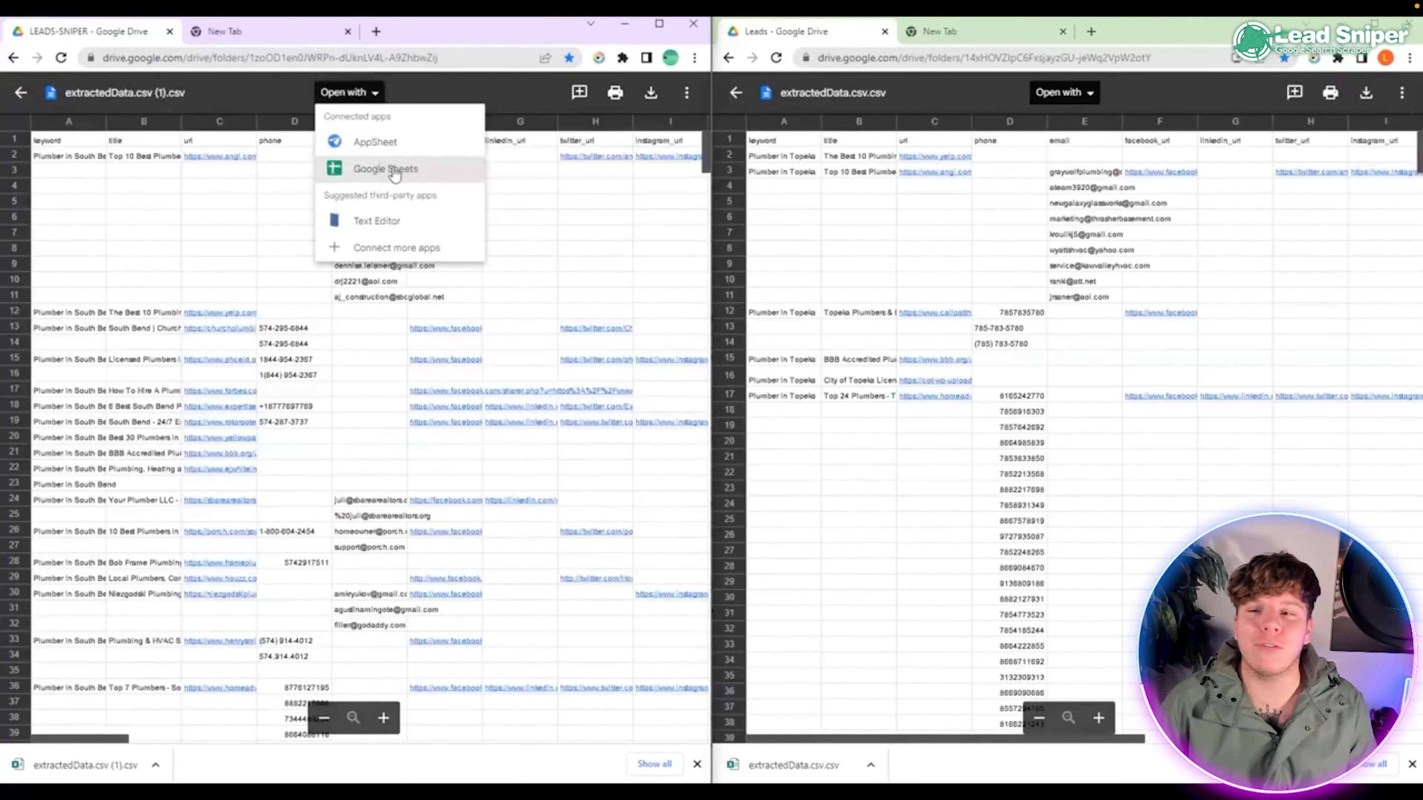
{"action": "left_click", "coordinate": [385, 169]}
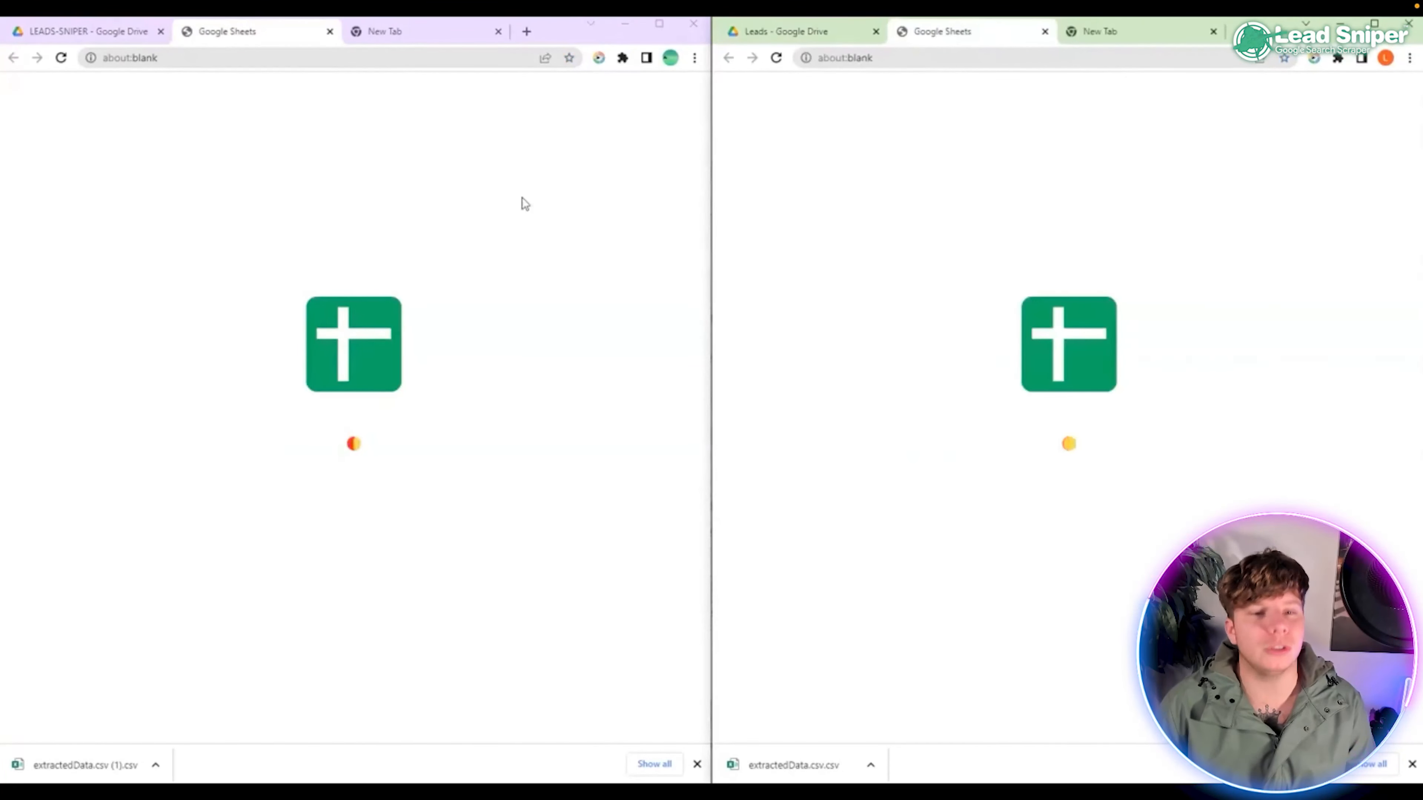
- Point out the title, linkedin_url and meta_description columns of the leads sheet
{"action": "left_click", "coordinate": [353, 344]}
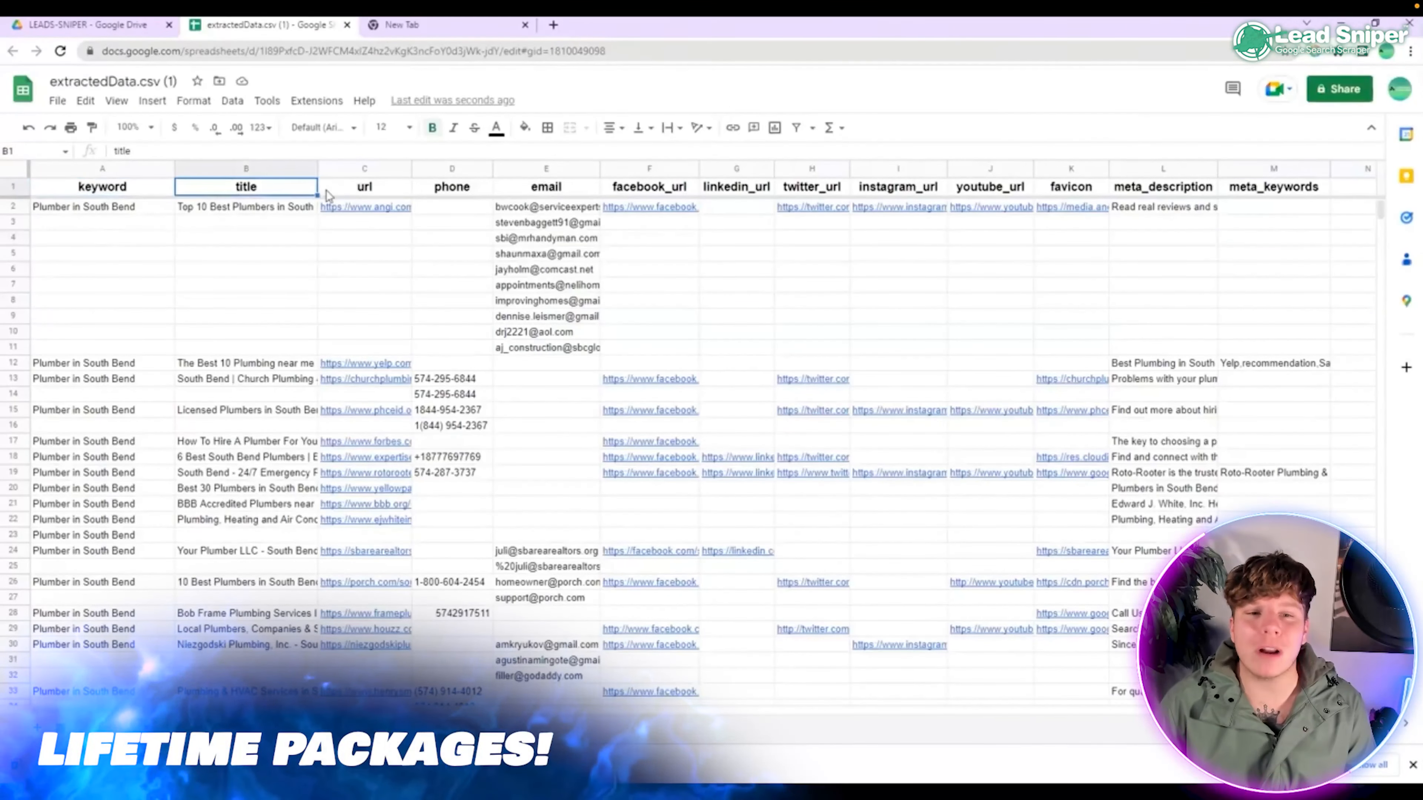
{"action": "left_click", "coordinate": [736, 186]}
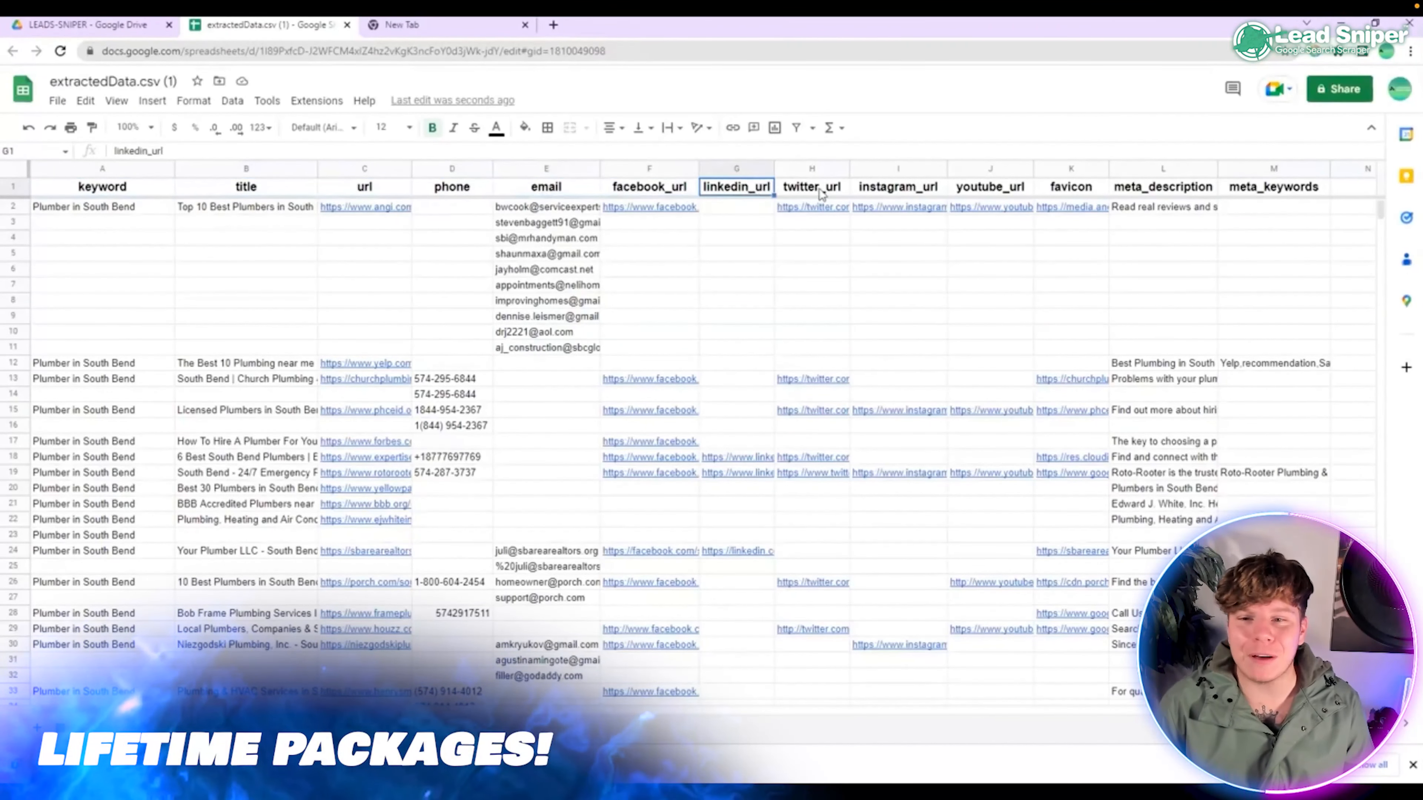
{"action": "left_click", "coordinate": [1163, 186]}
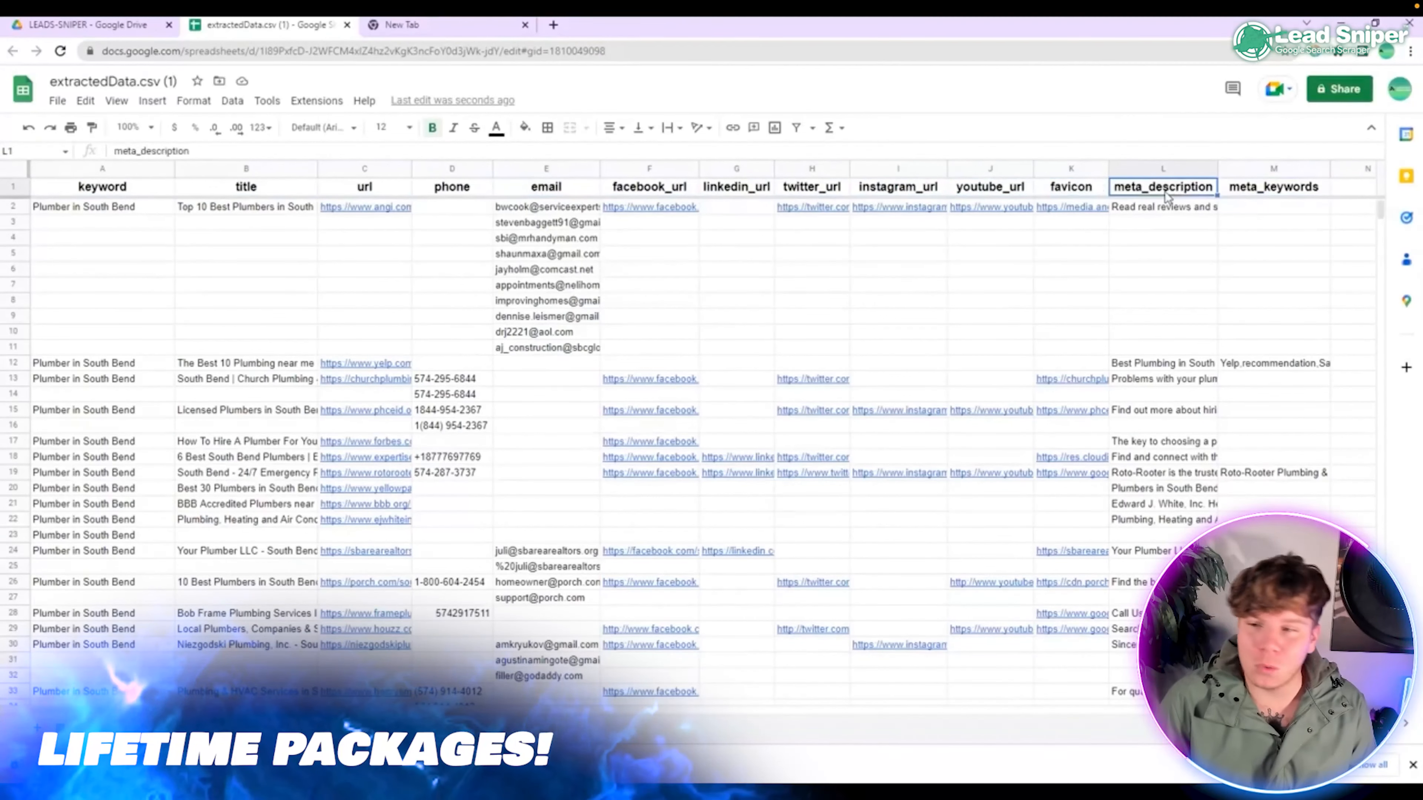
- Scroll through thousands of plumber rows for Carmel, Des Moines, Davenport, Cedar Rapids and Wichita with phones and emails
{"action": "scroll", "scroll_direction": "down", "scroll_amount": 3}
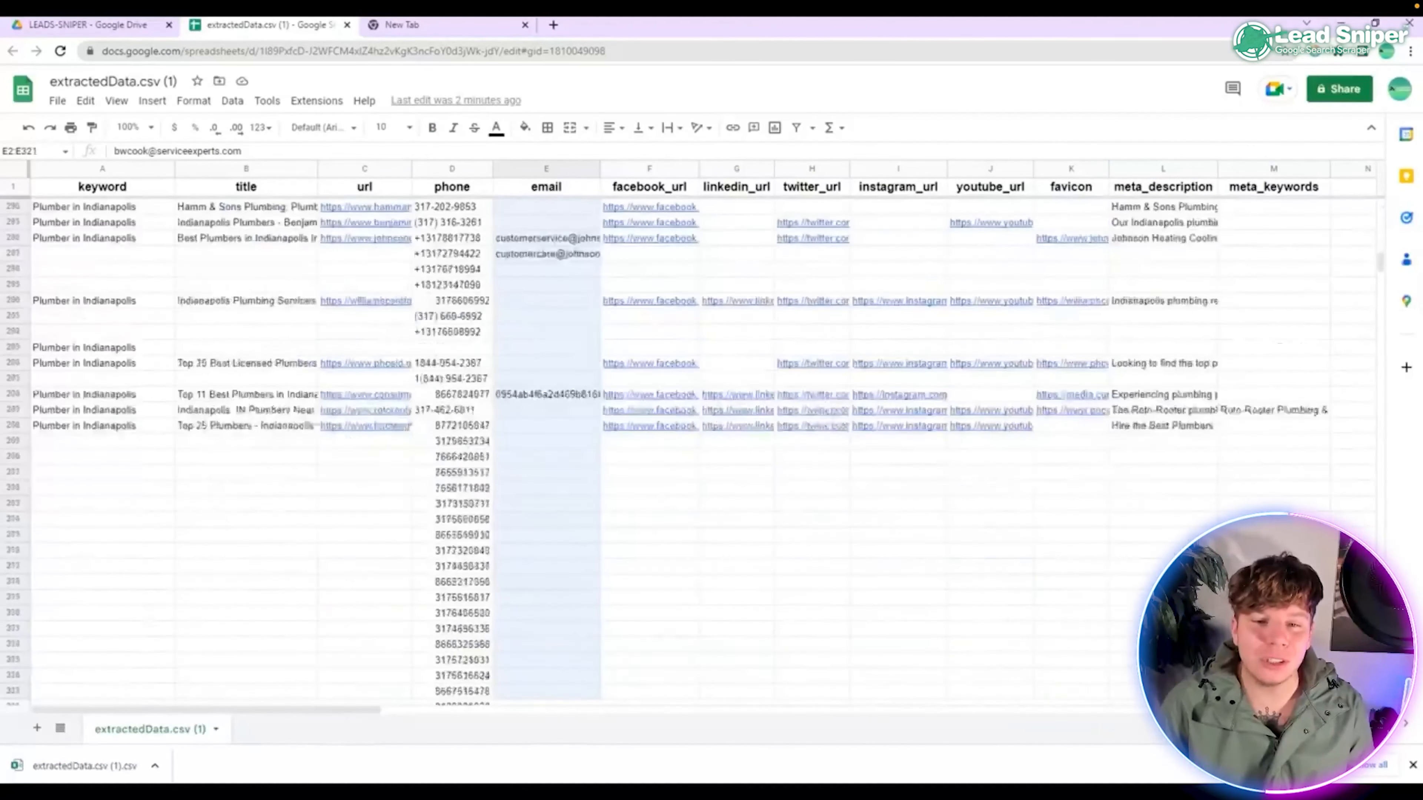
{"action": "scroll", "scroll_direction": "down", "scroll_amount": 3}
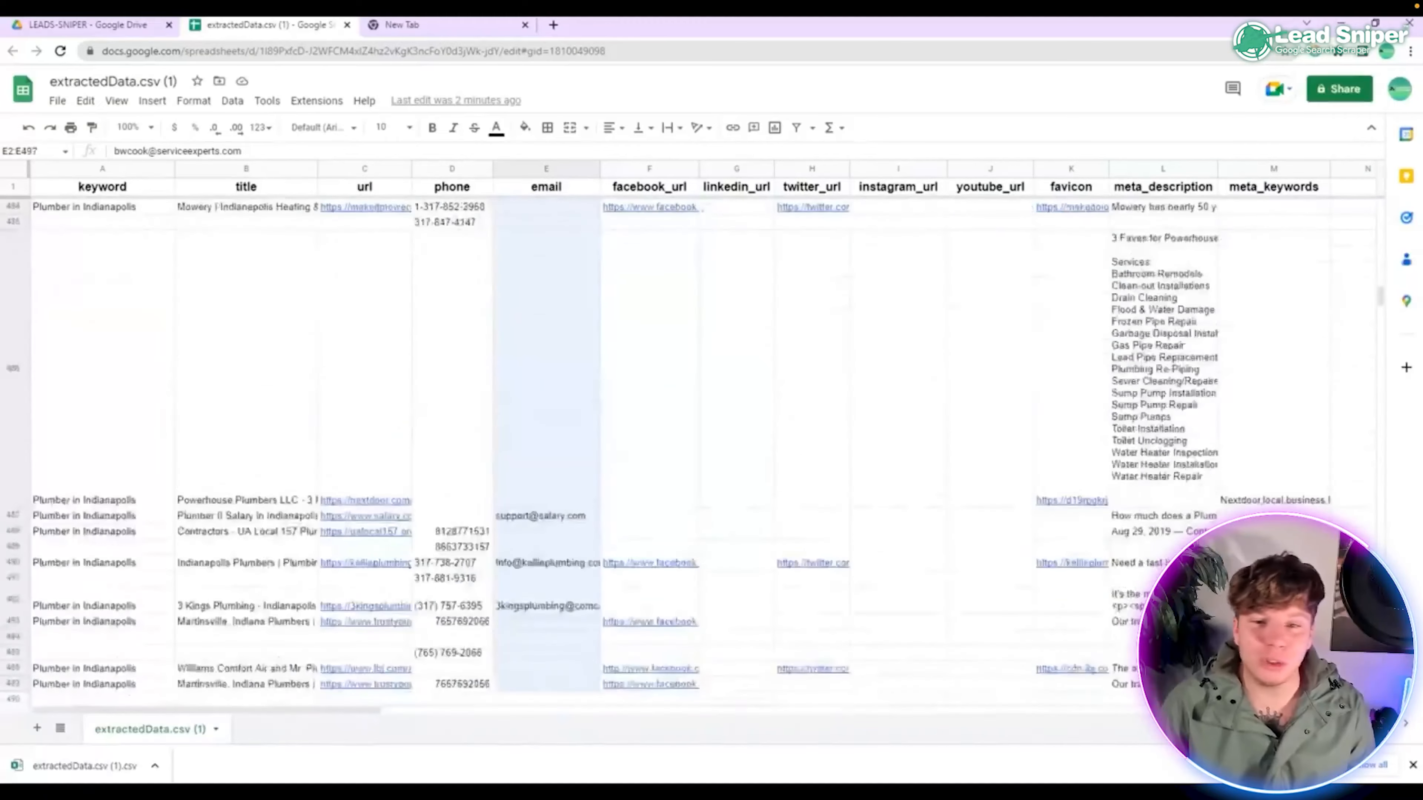
{"action": "scroll", "scroll_direction": "down", "scroll_amount": 3}
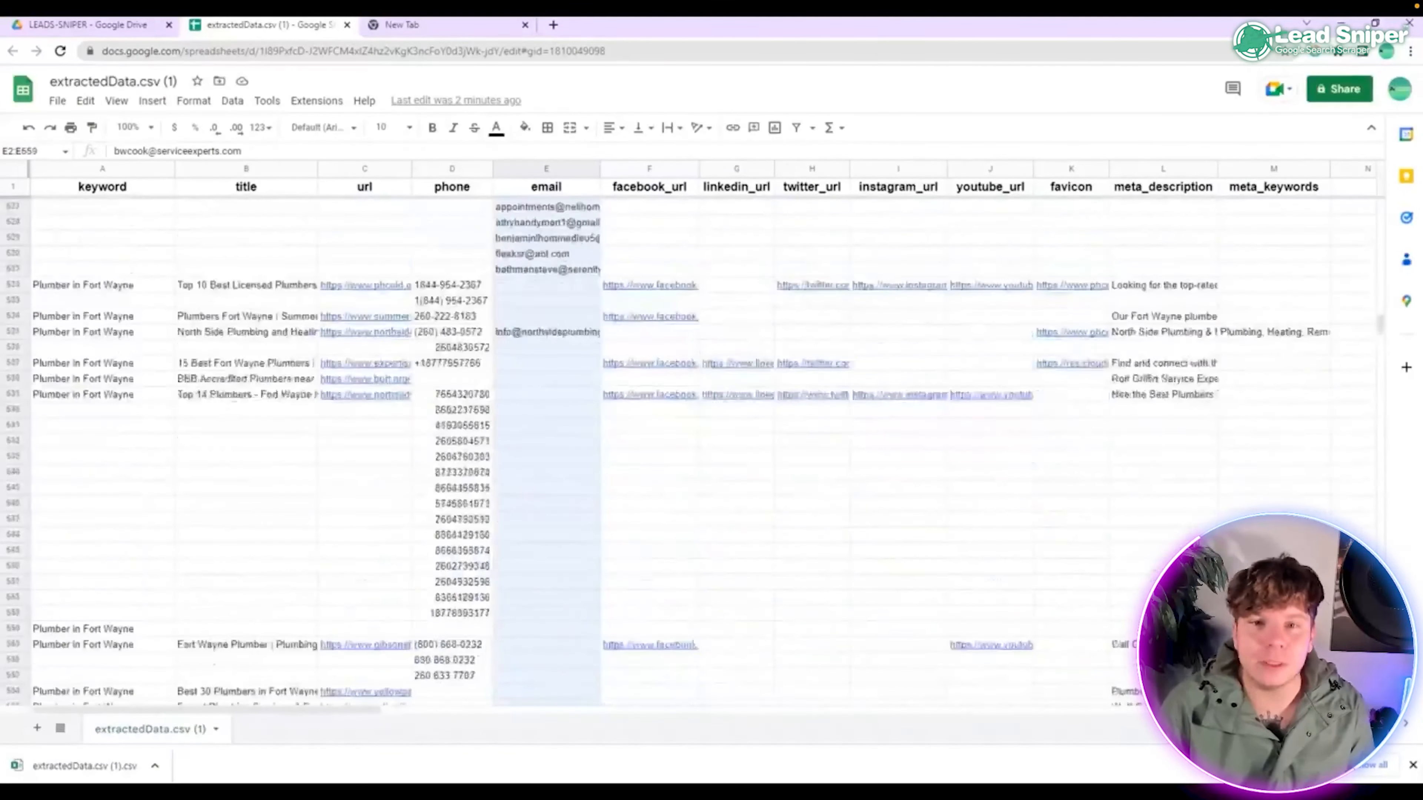
{"action": "scroll", "scroll_direction": "down", "scroll_amount": 3}
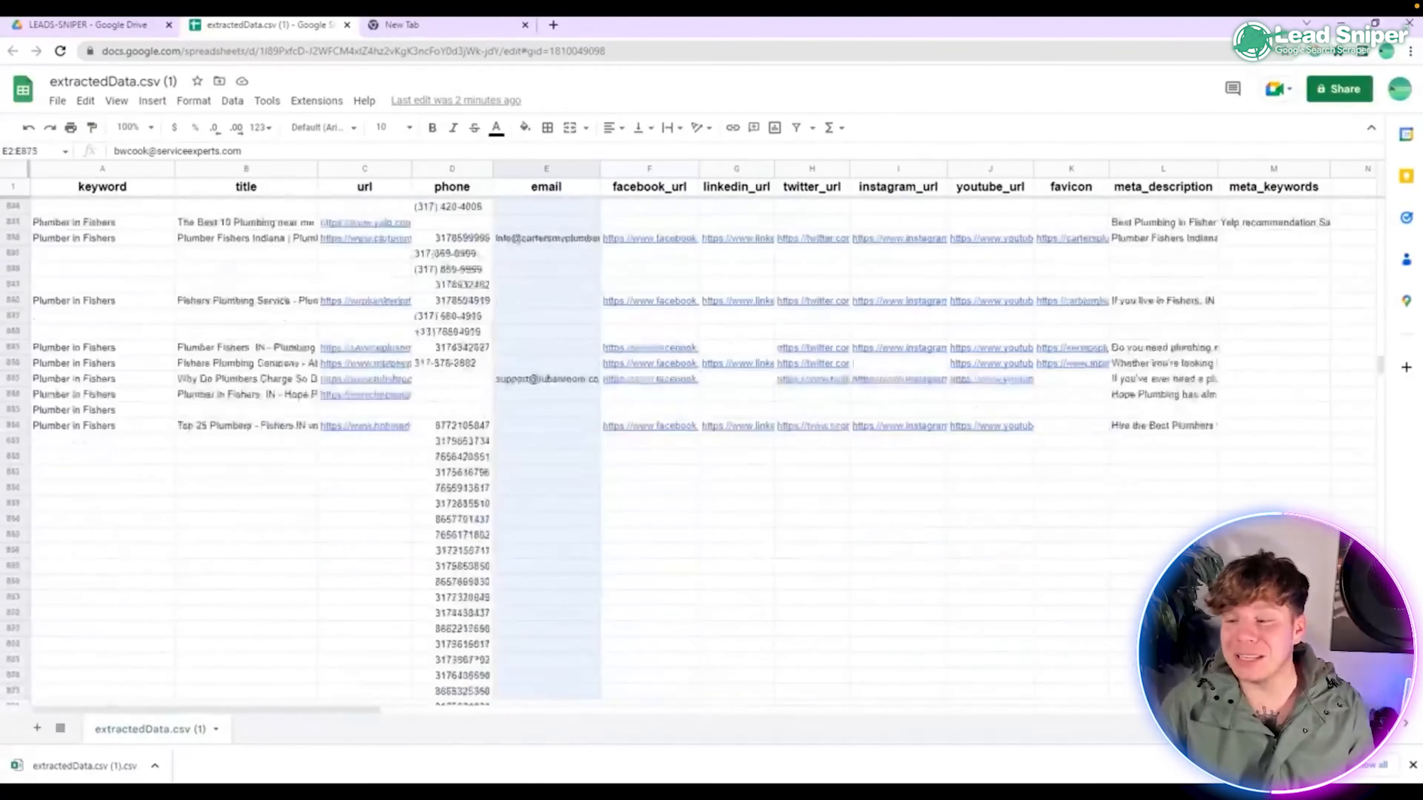
{"action": "scroll", "scroll_direction": "down", "scroll_amount": 3}
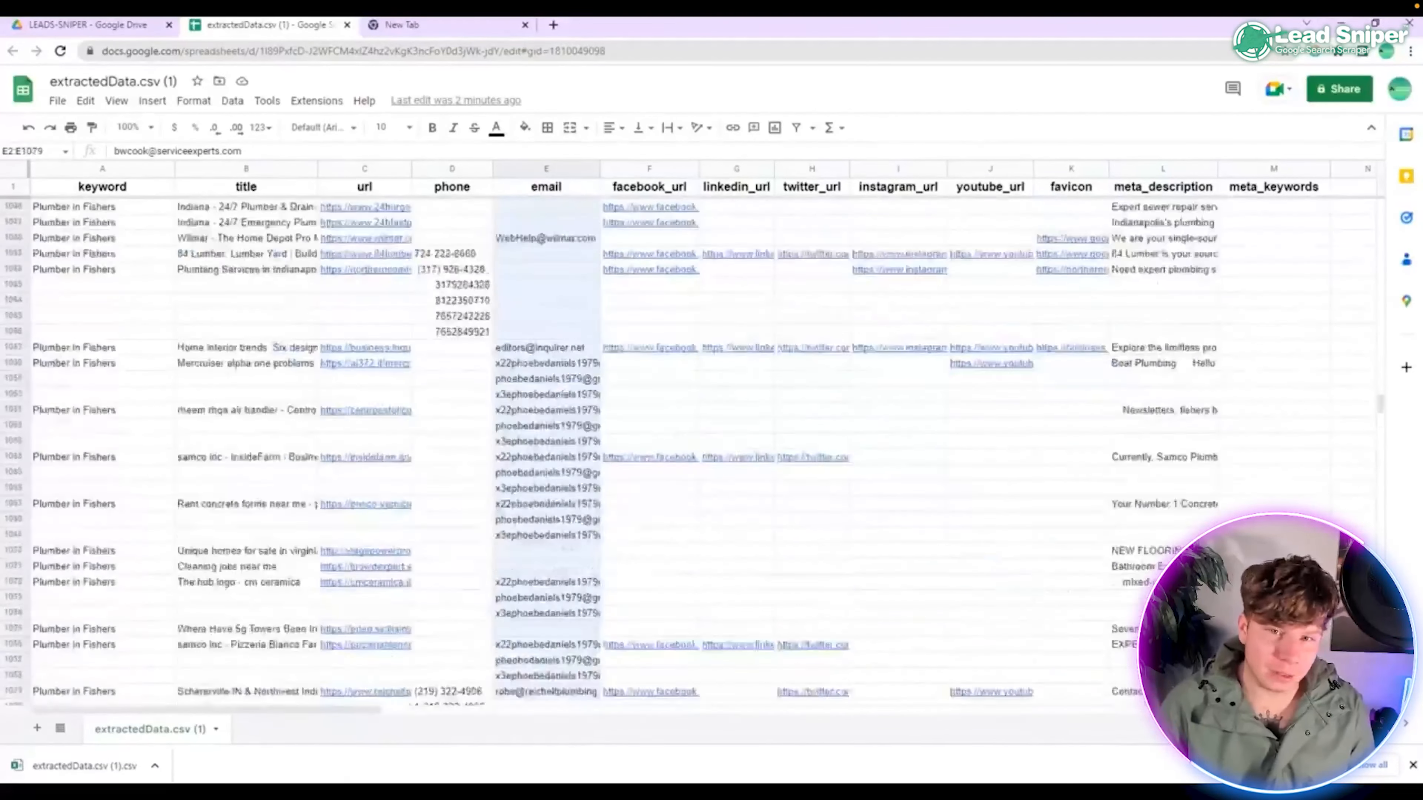
{"action": "scroll", "scroll_direction": "down", "scroll_amount": 3}
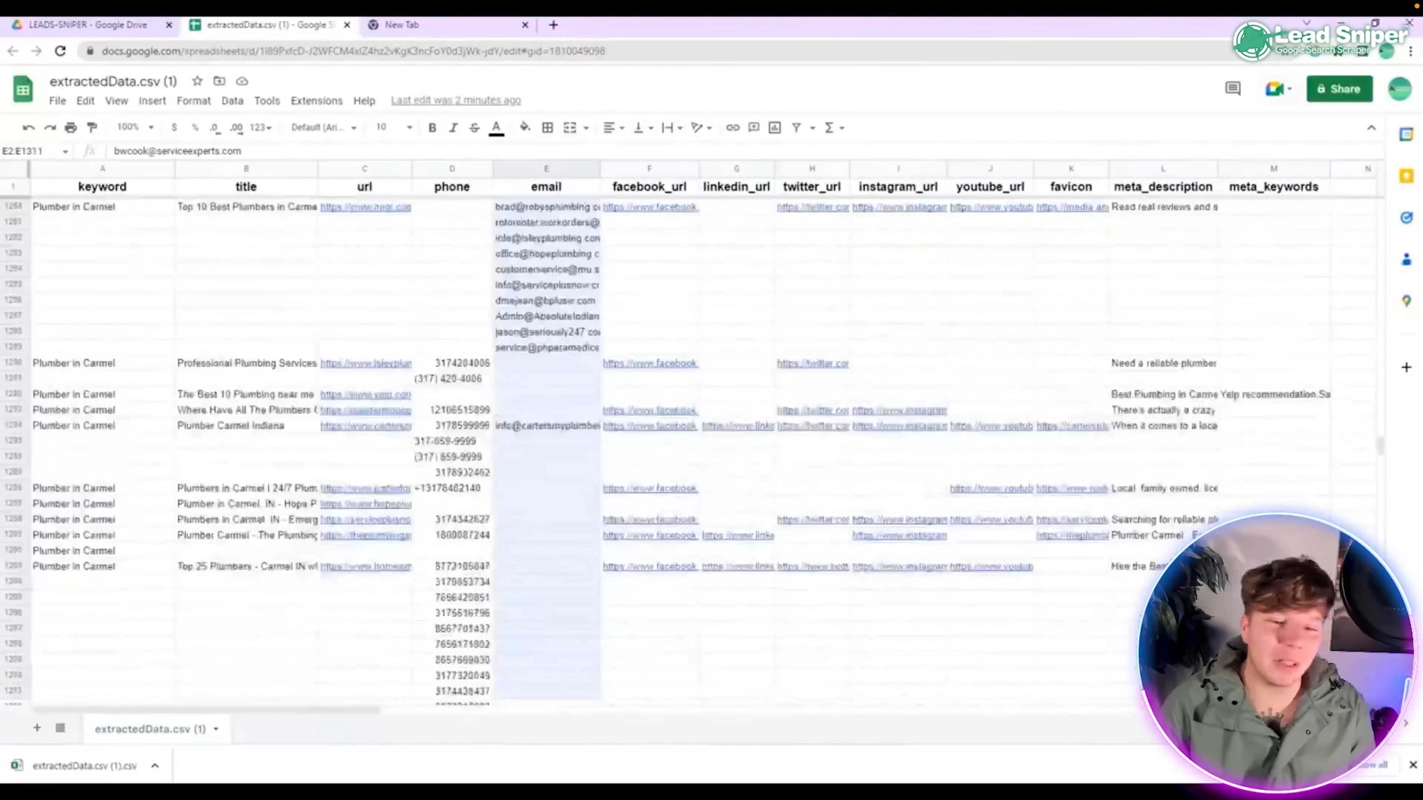
{"action": "scroll", "scroll_direction": "down", "scroll_amount": 3}
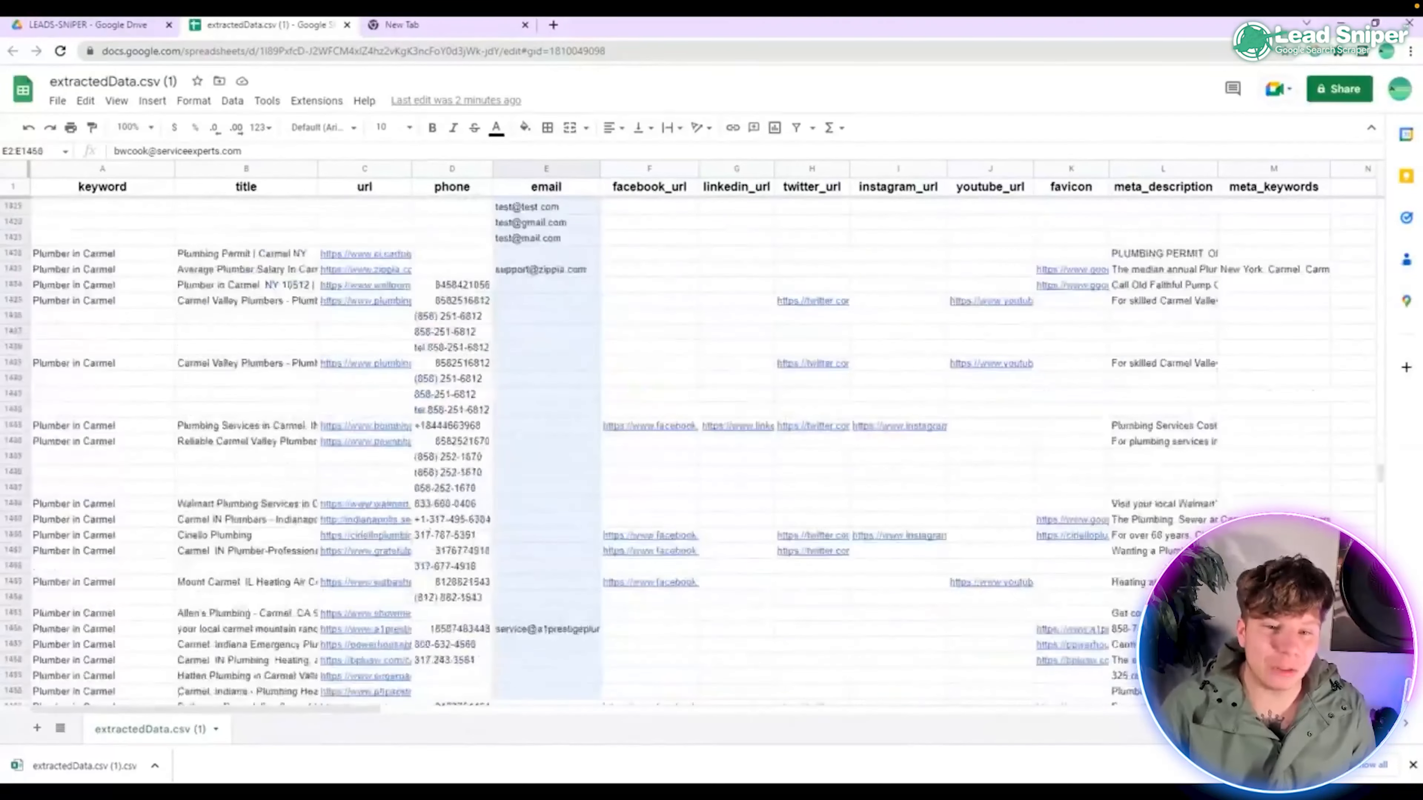
{"action": "scroll", "scroll_direction": "down", "scroll_amount": 3}
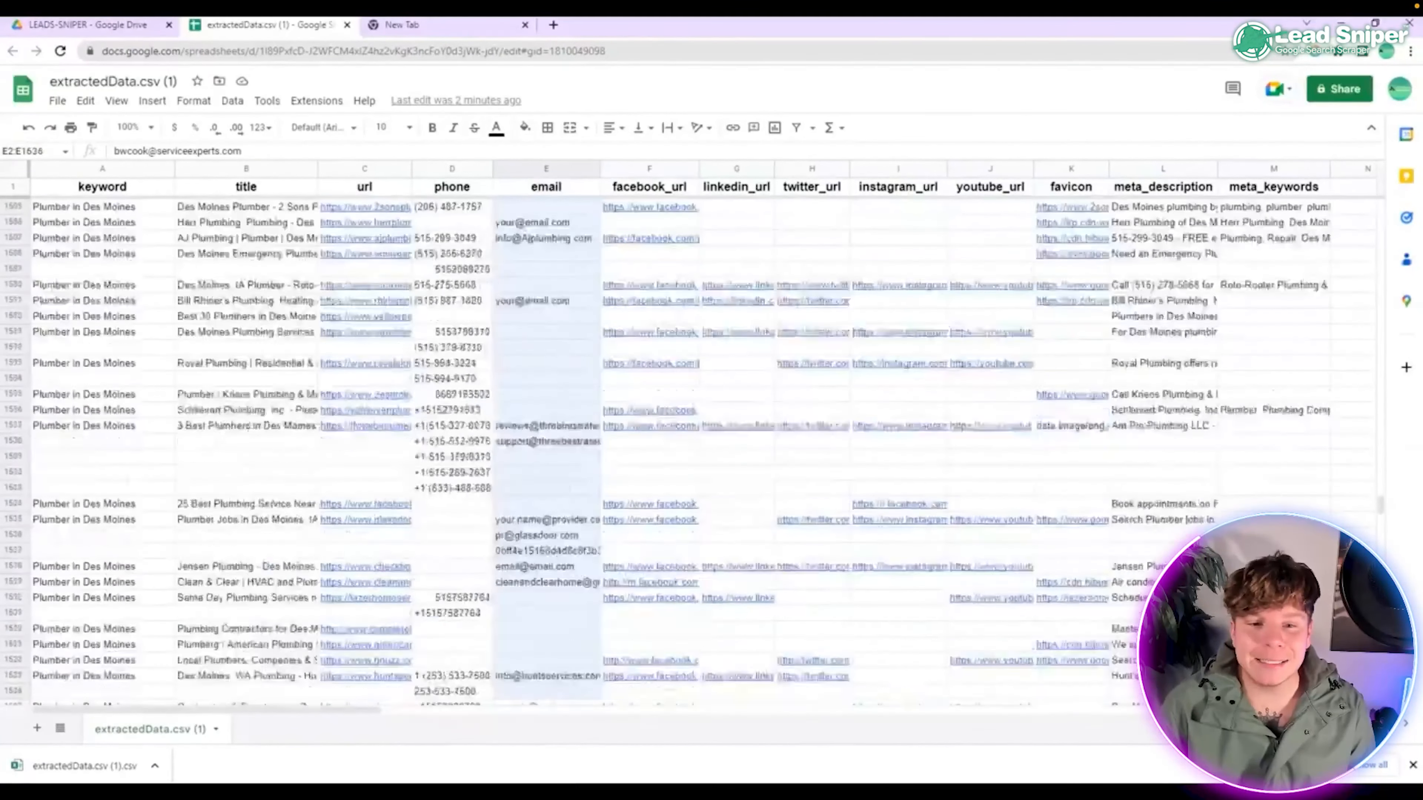
{"action": "scroll", "scroll_direction": "down", "scroll_amount": 3}
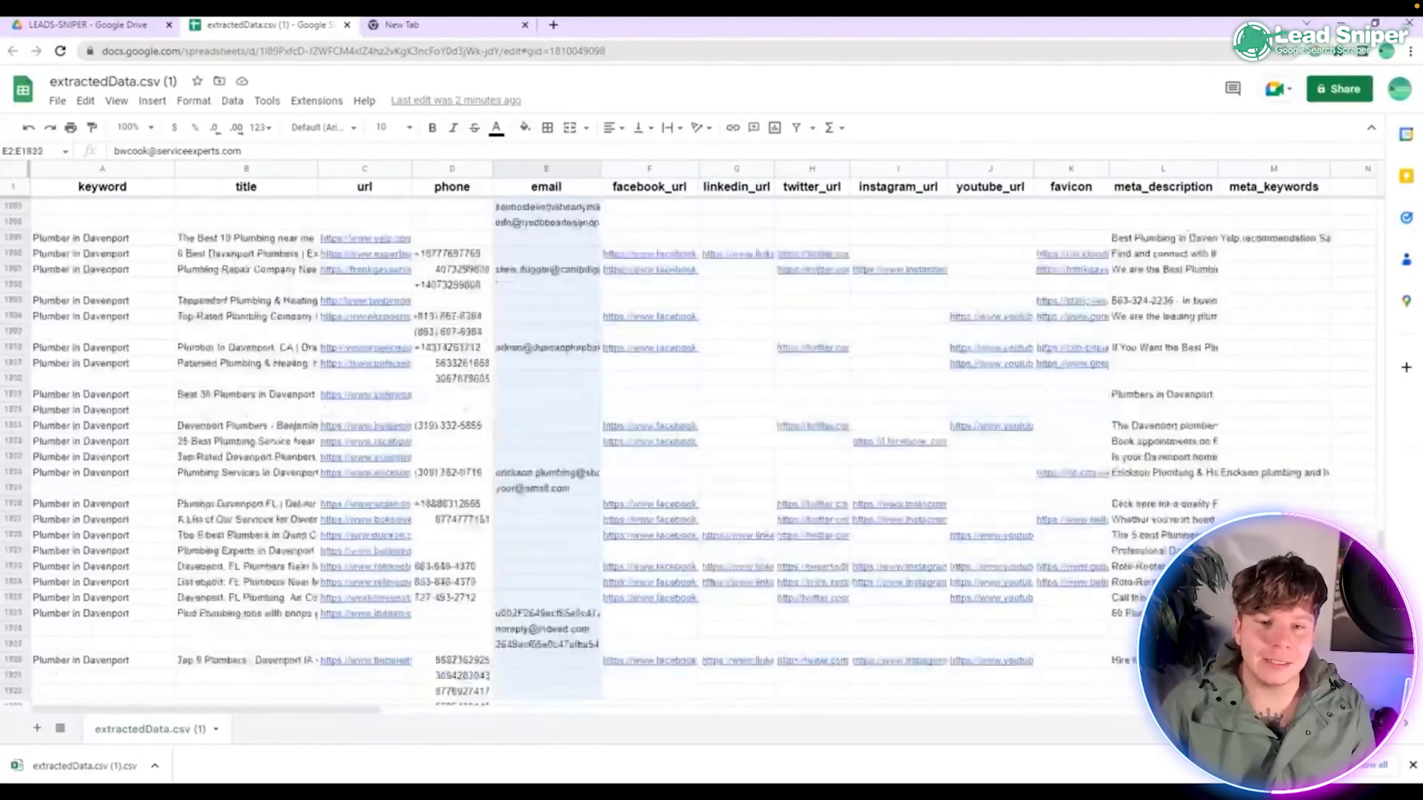
{"action": "scroll", "scroll_direction": "down", "scroll_amount": 3}
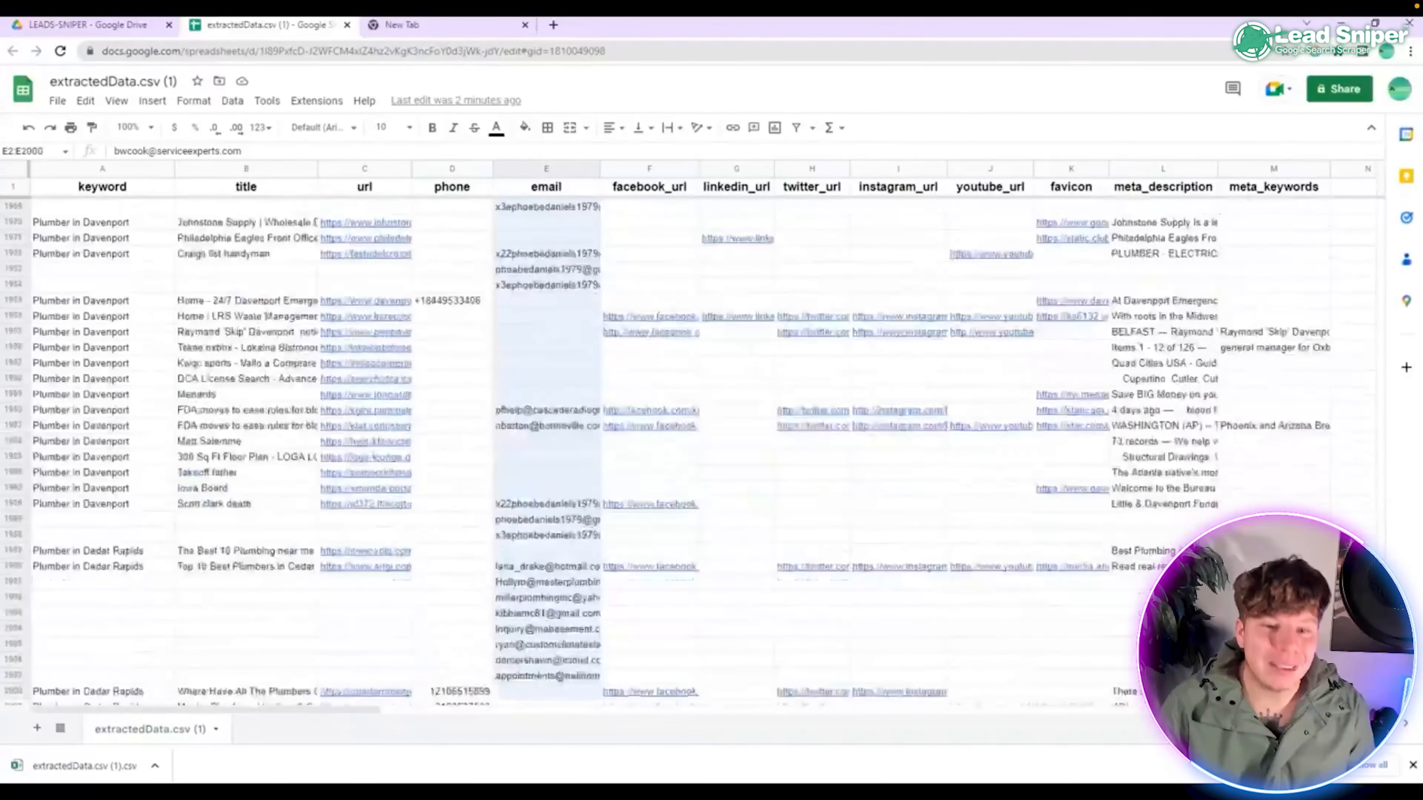
{"action": "scroll", "scroll_direction": "down", "scroll_amount": 3}
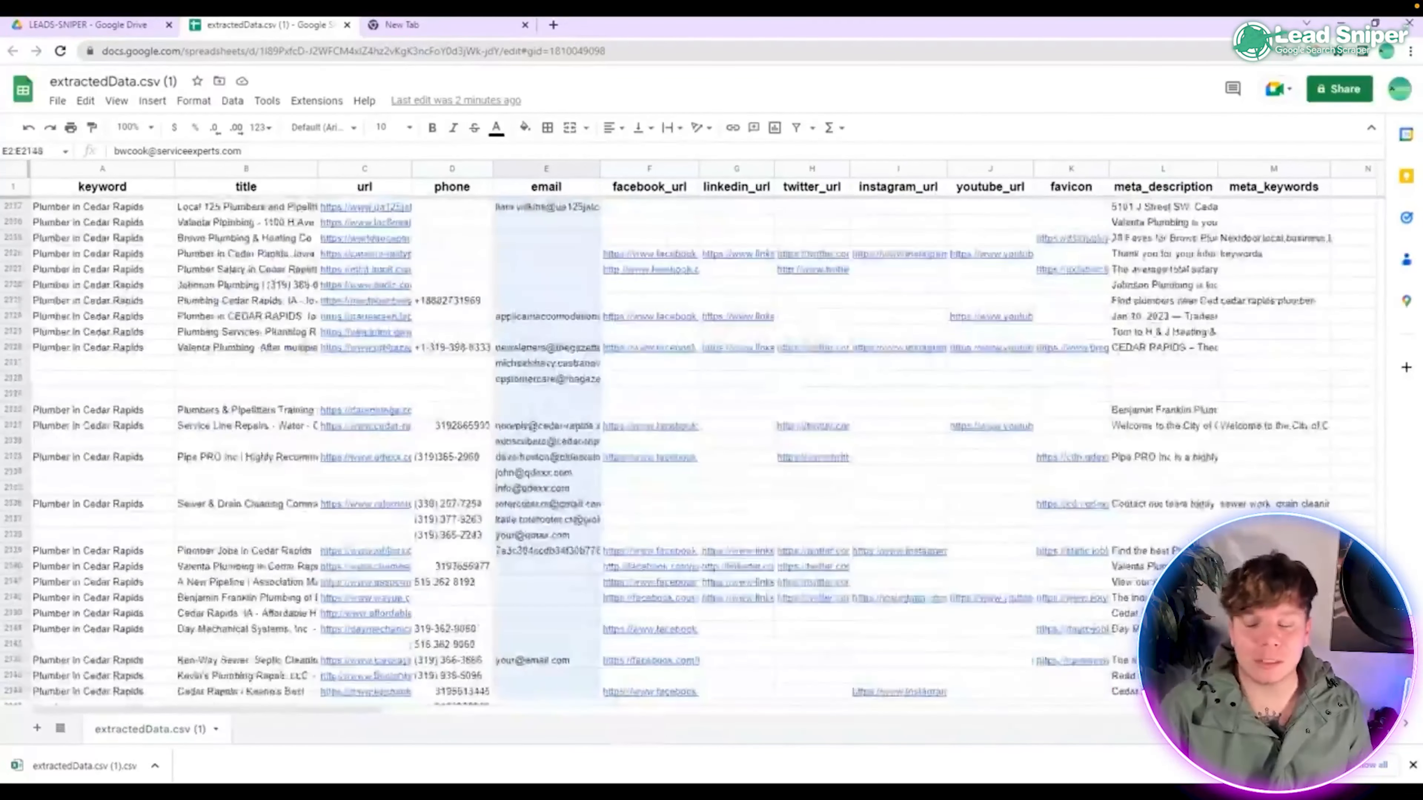
{"action": "scroll", "scroll_direction": "down", "scroll_amount": 3}
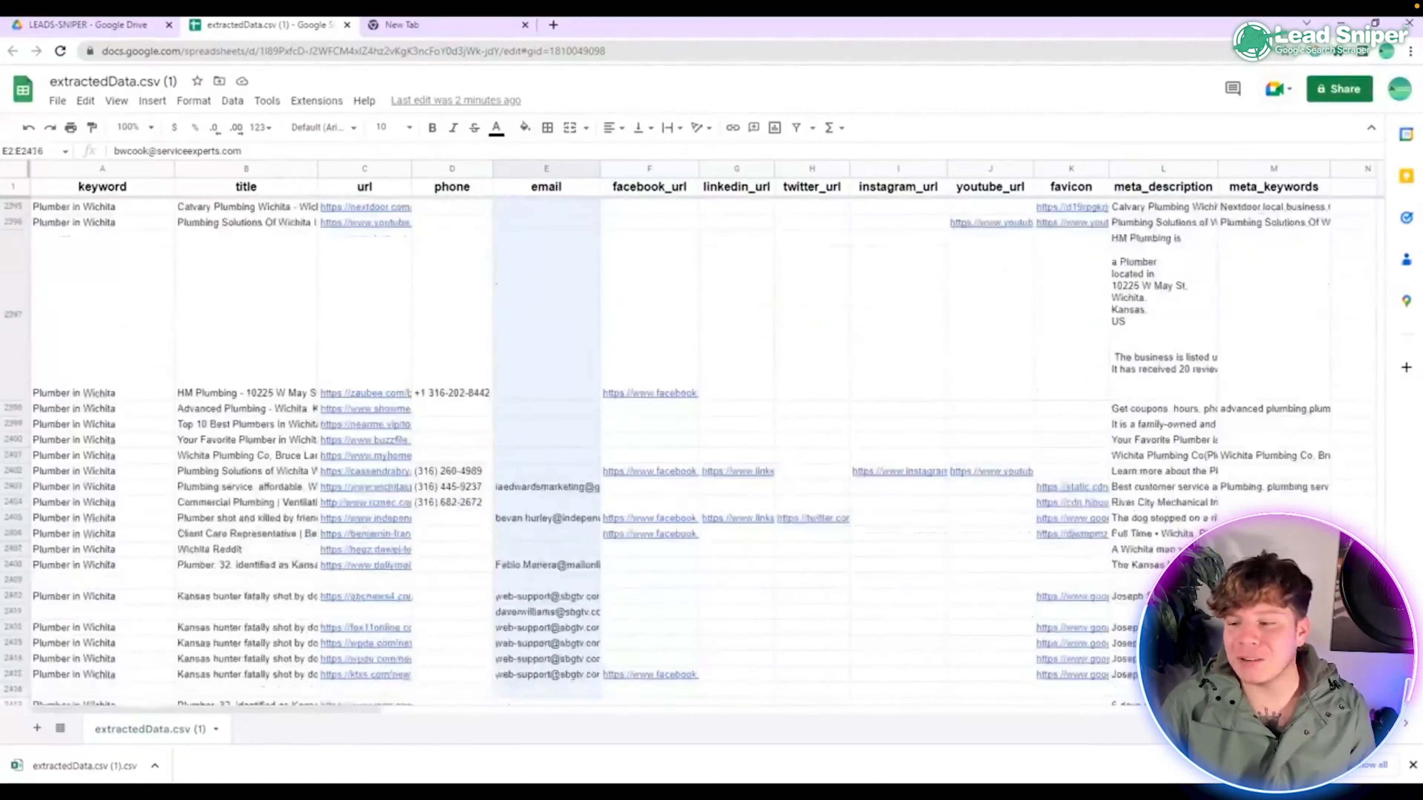
{"action": "scroll", "scroll_direction": "down", "scroll_amount": 3}
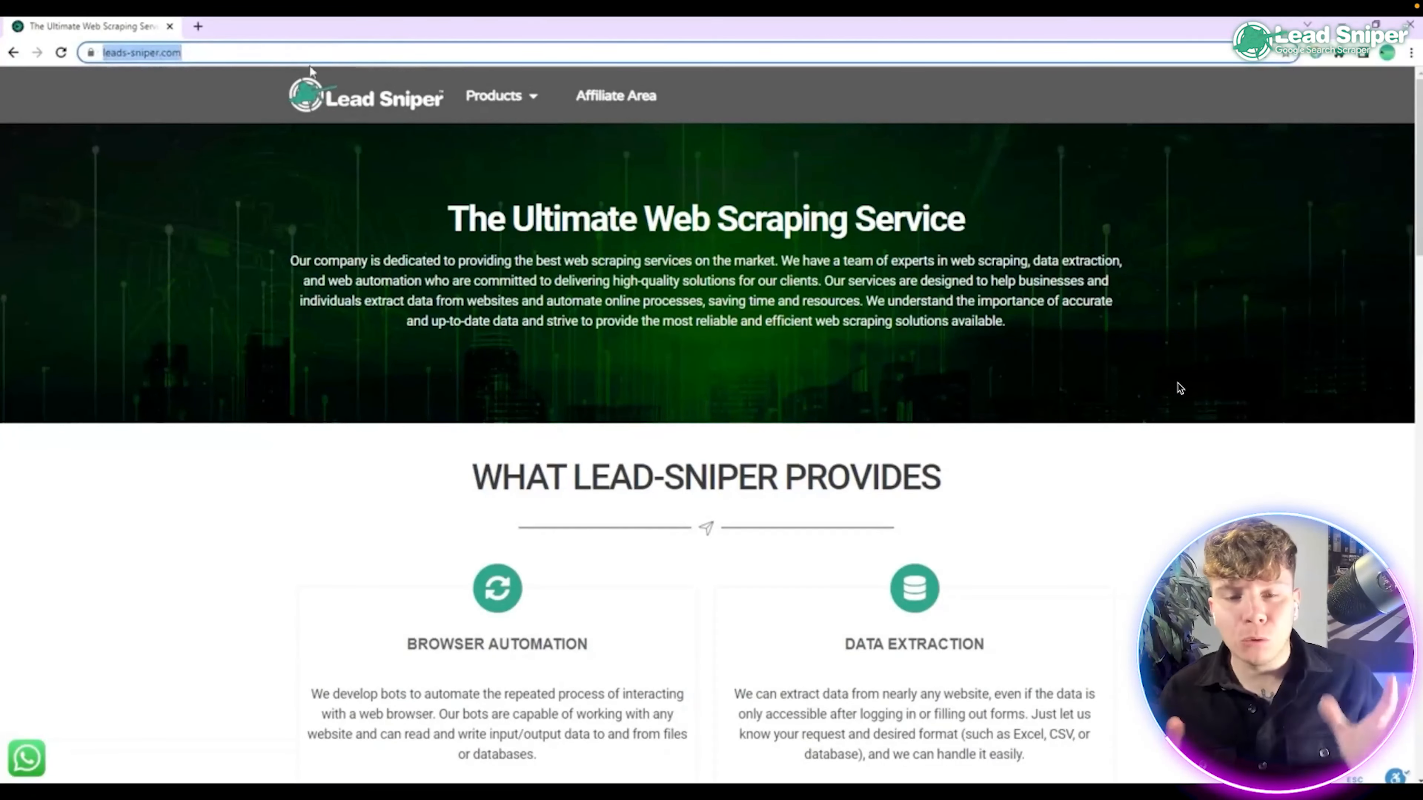
- Go to Products > Google Search Scraper and scroll to the extracted-fields list and sample CSV section
{"action": "left_click", "coordinate": [494, 96]}
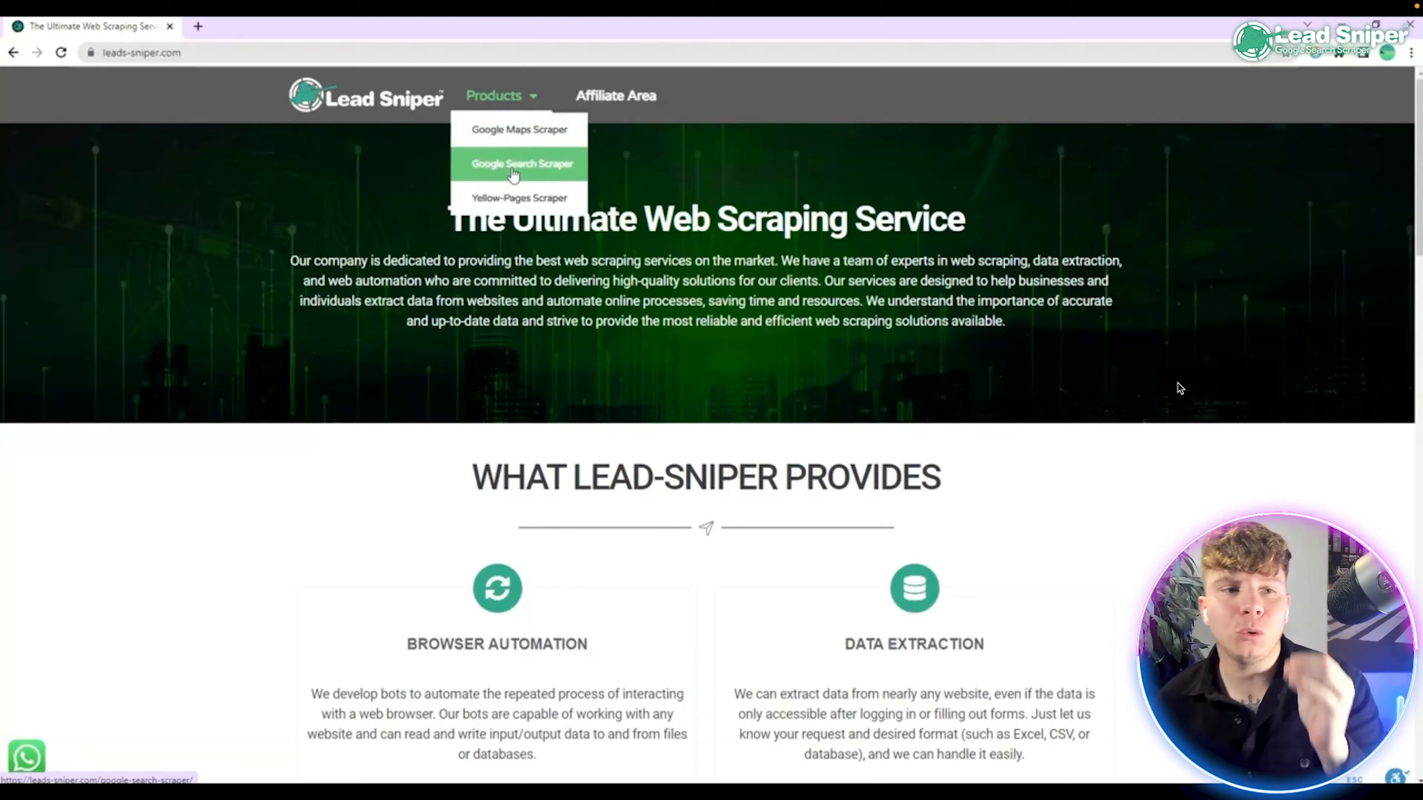
{"action": "left_click", "coordinate": [521, 163]}
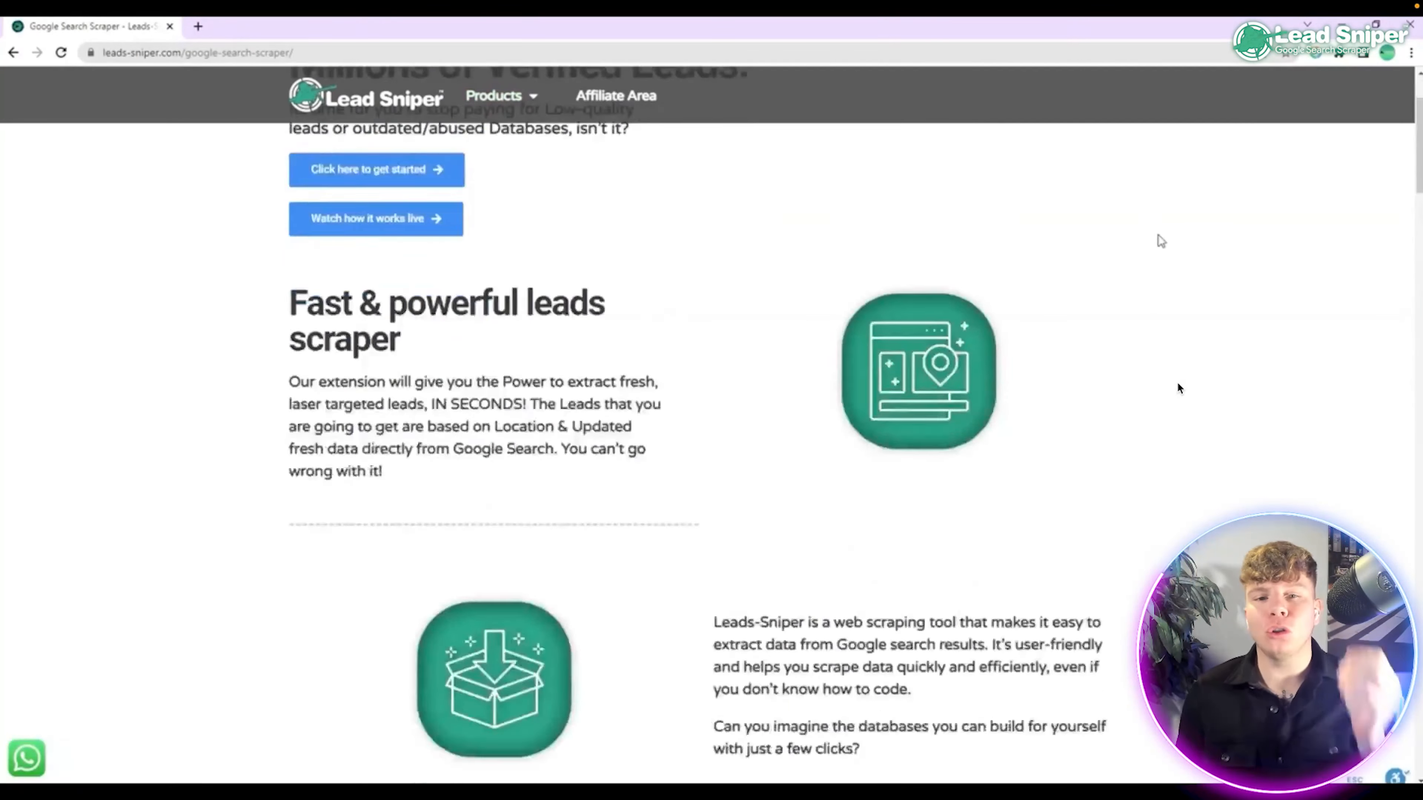
{"action": "scroll", "scroll_direction": "down", "scroll_amount": 3}
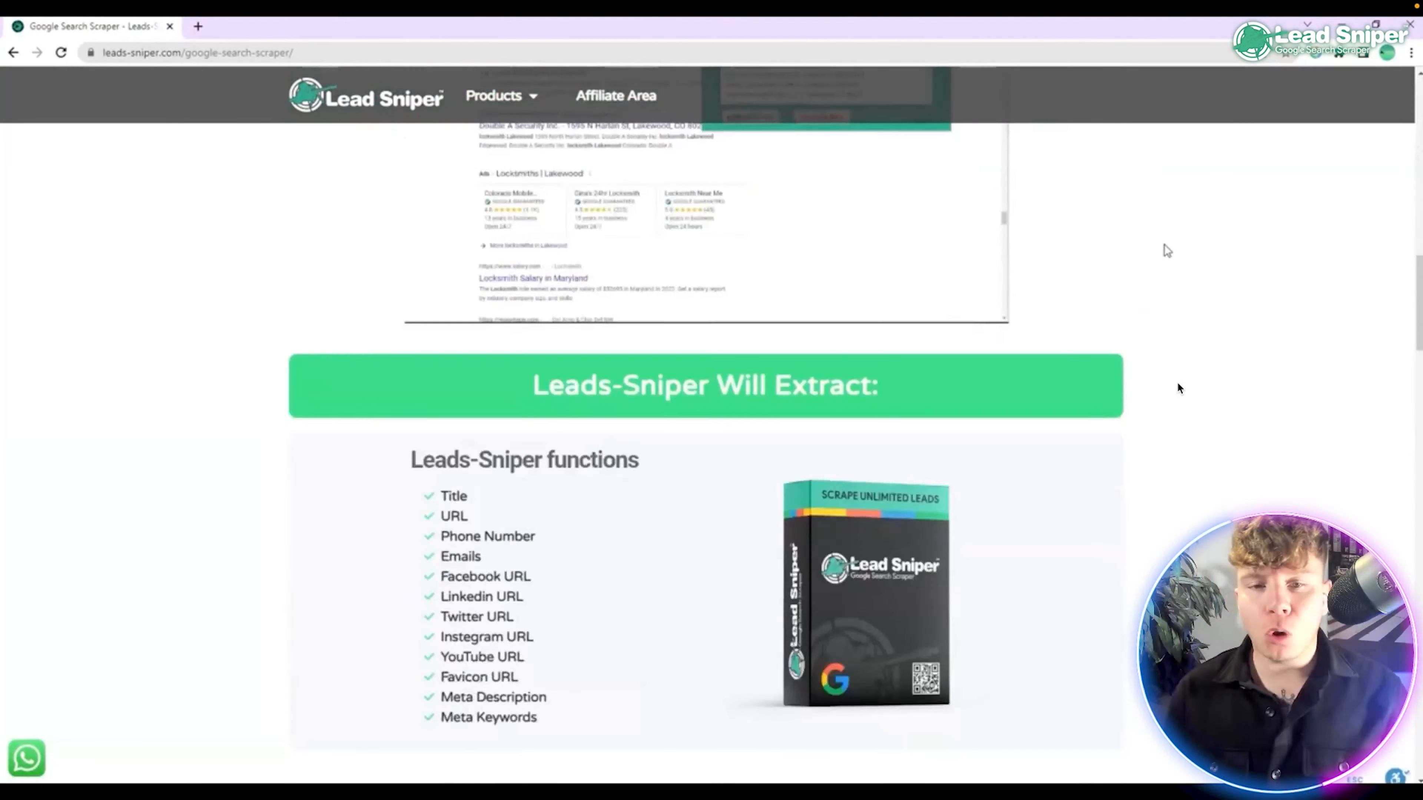
{"action": "scroll", "scroll_direction": "down", "scroll_amount": 3}
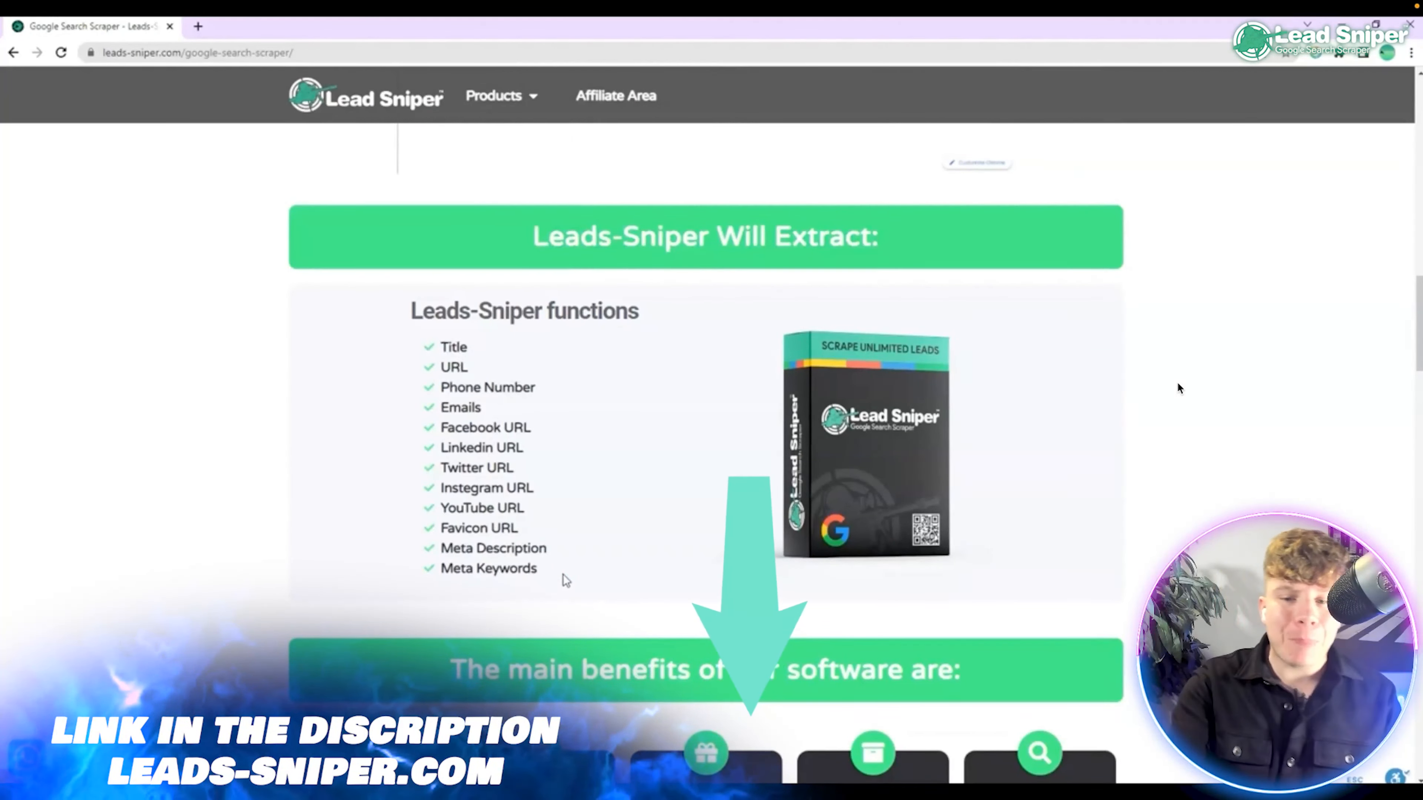
{"action": "scroll", "scroll_direction": "down", "scroll_amount": 3}
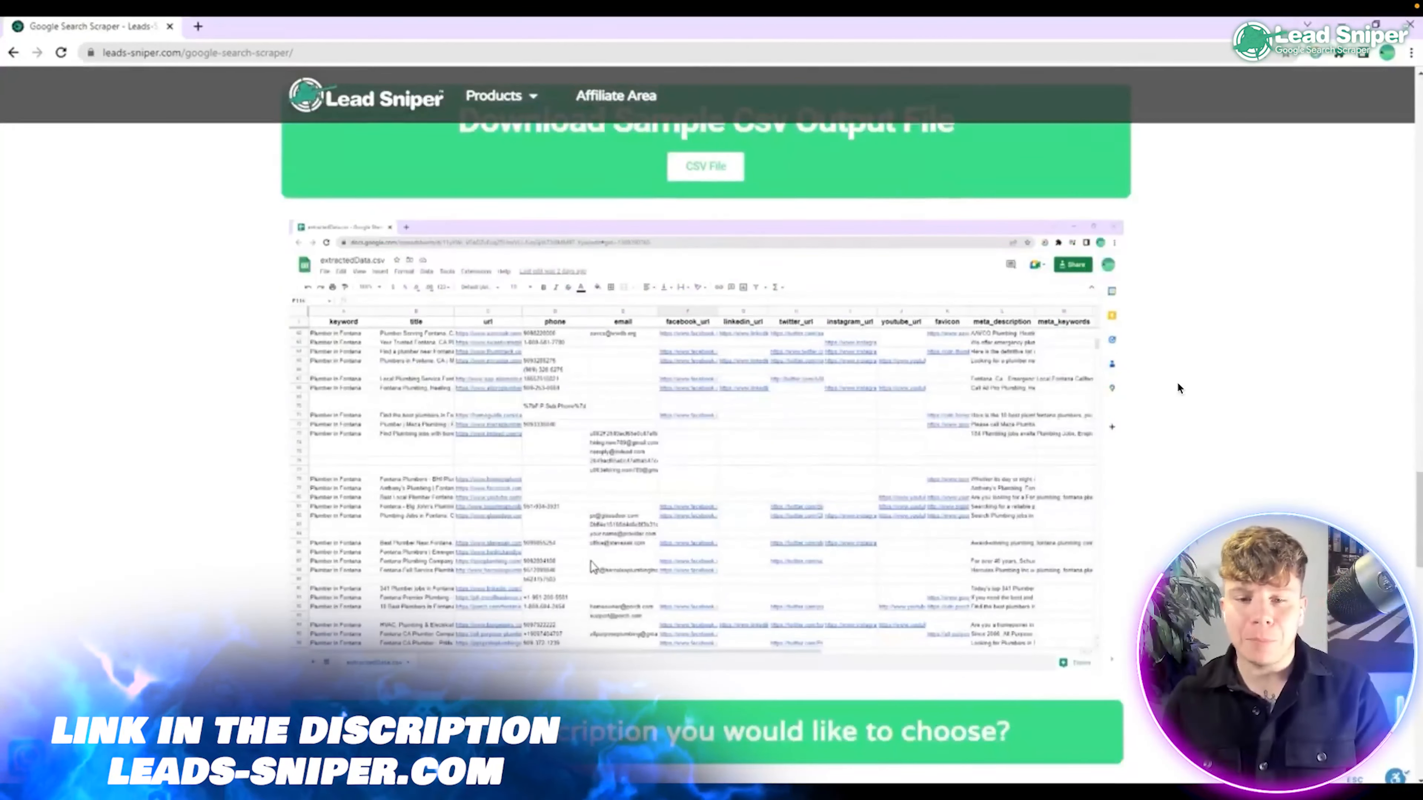
{"action": "scroll", "scroll_direction": "down", "scroll_amount": 3}
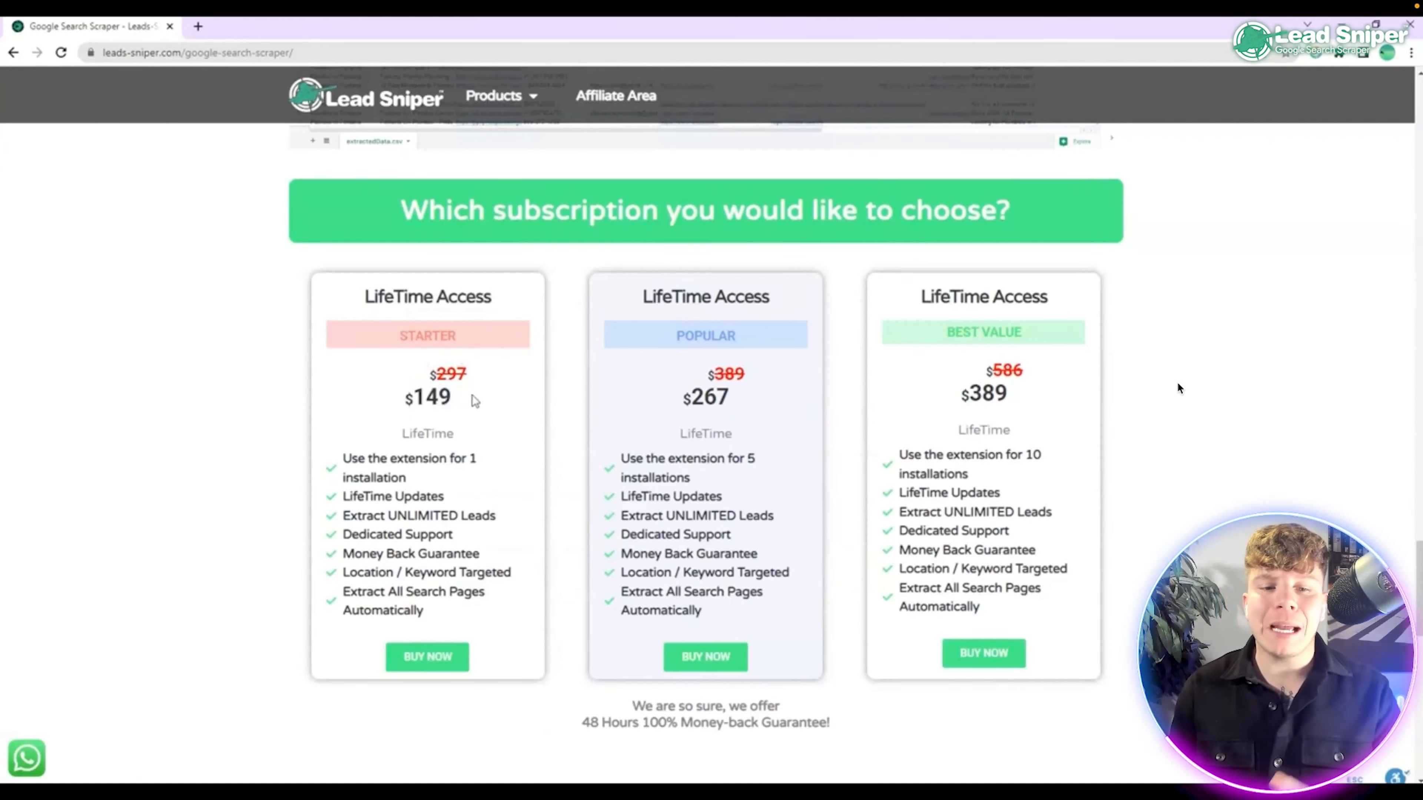
- Highlight the Starter, Popular and Best Value lifetime plans, then scroll to the Download Free Version section
{"action": "double_click", "coordinate": [409, 468]}
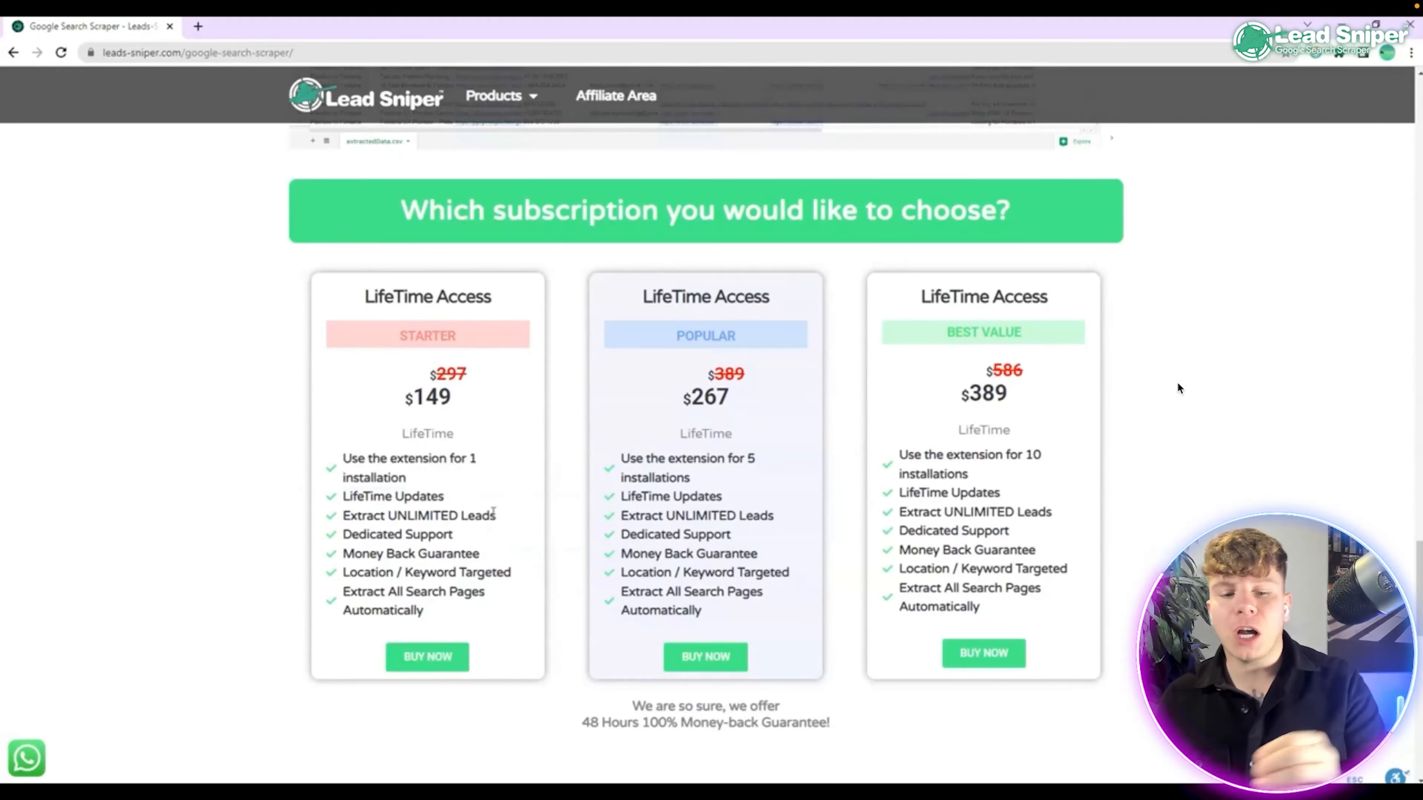
{"action": "double_click", "coordinate": [704, 297]}
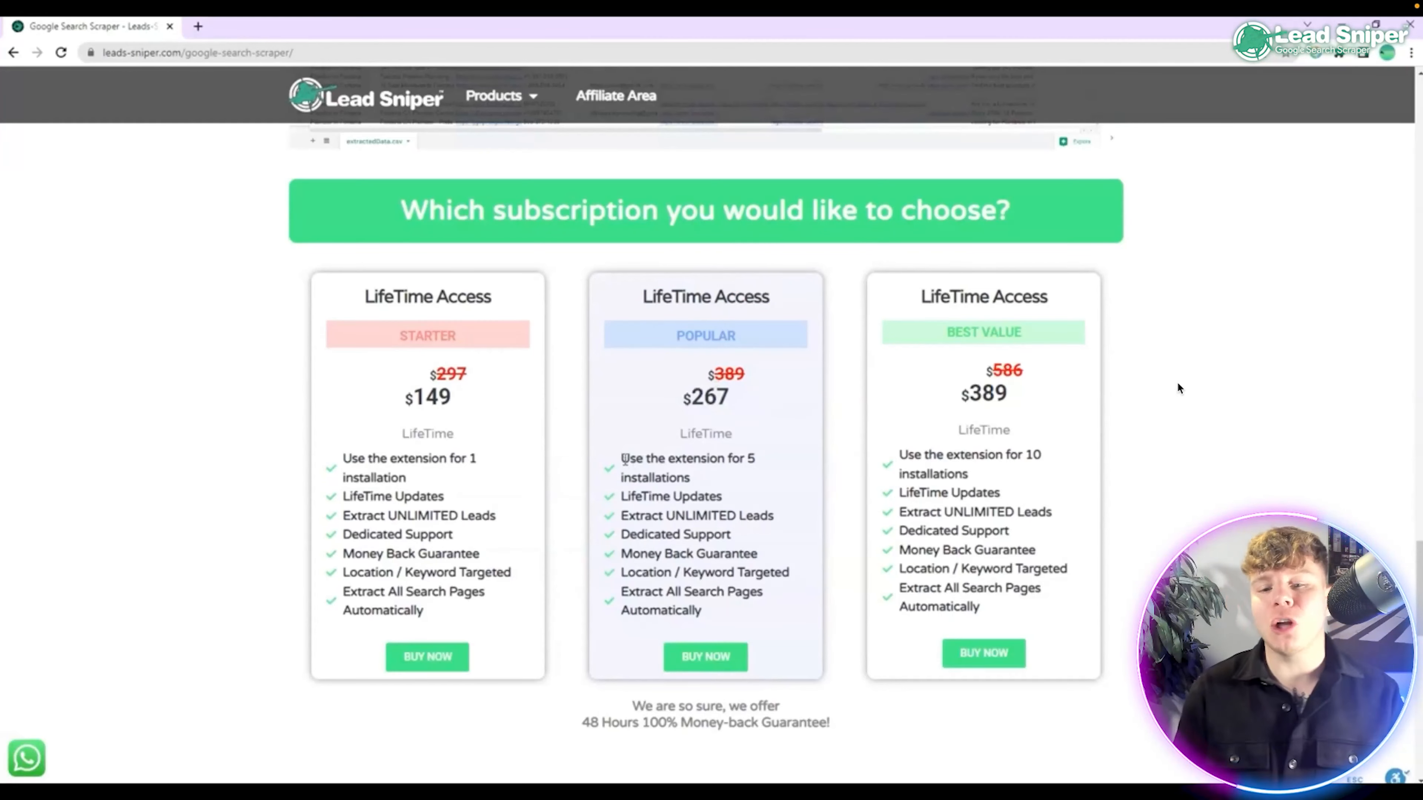
{"action": "double_click", "coordinate": [687, 458]}
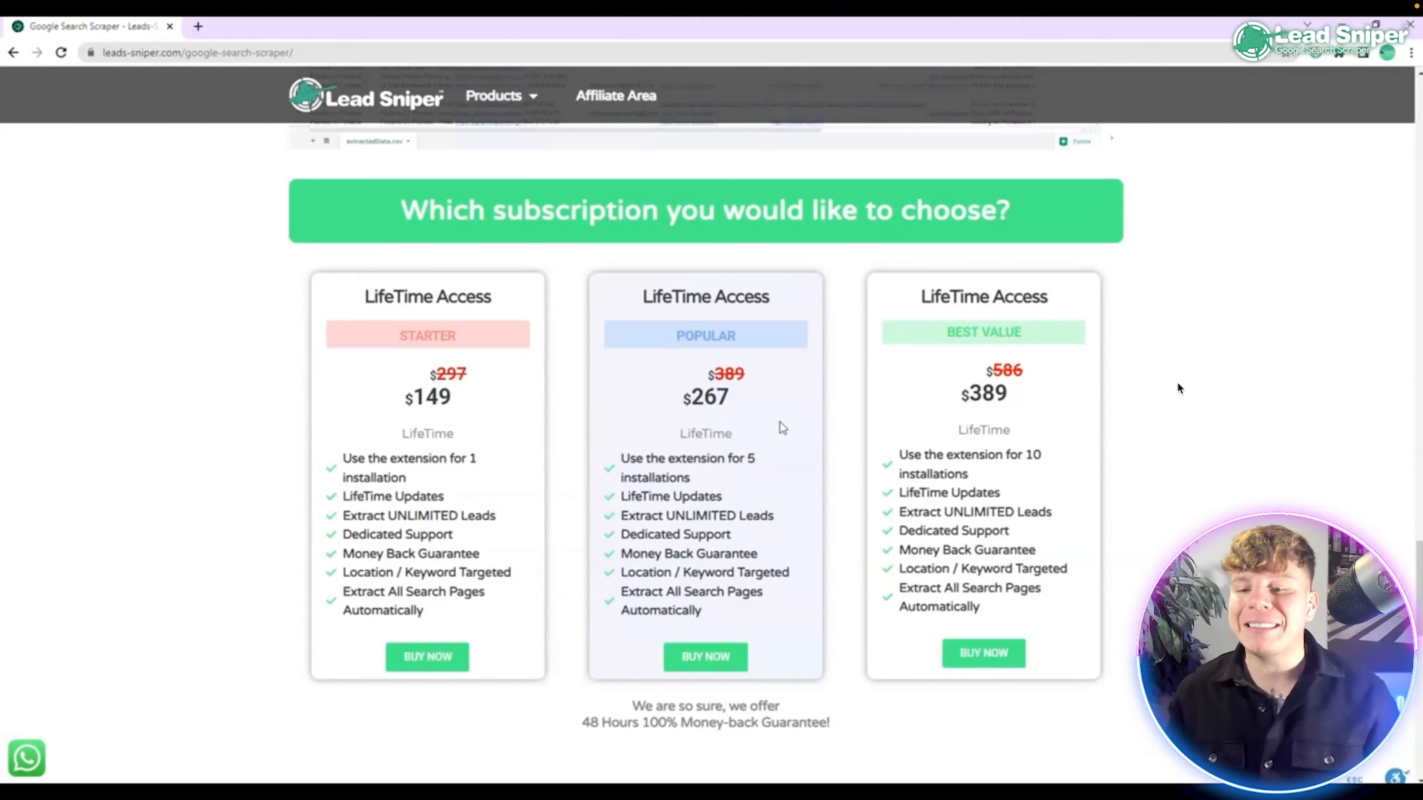
{"action": "double_click", "coordinate": [983, 392]}
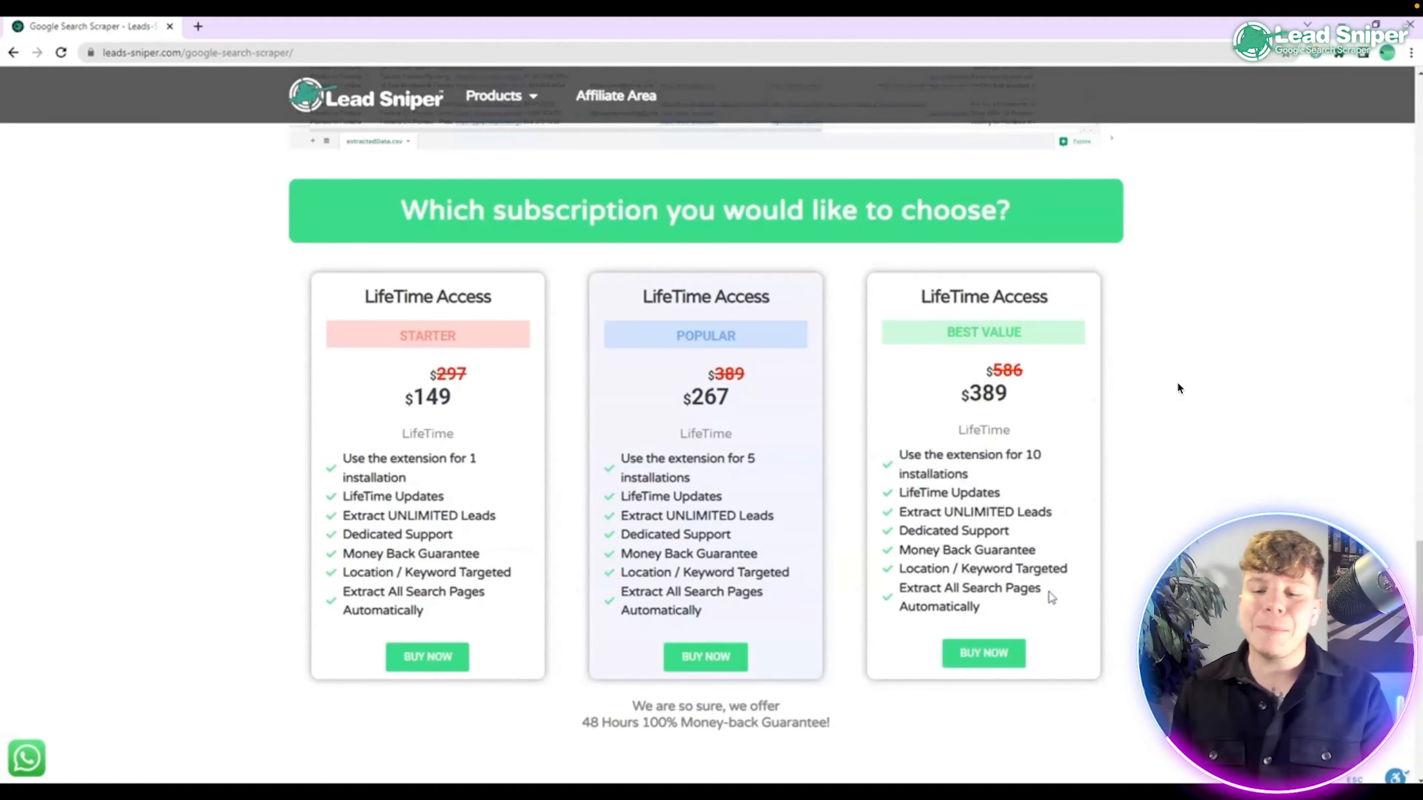
{"action": "scroll", "scroll_direction": "down", "scroll_amount": 3}
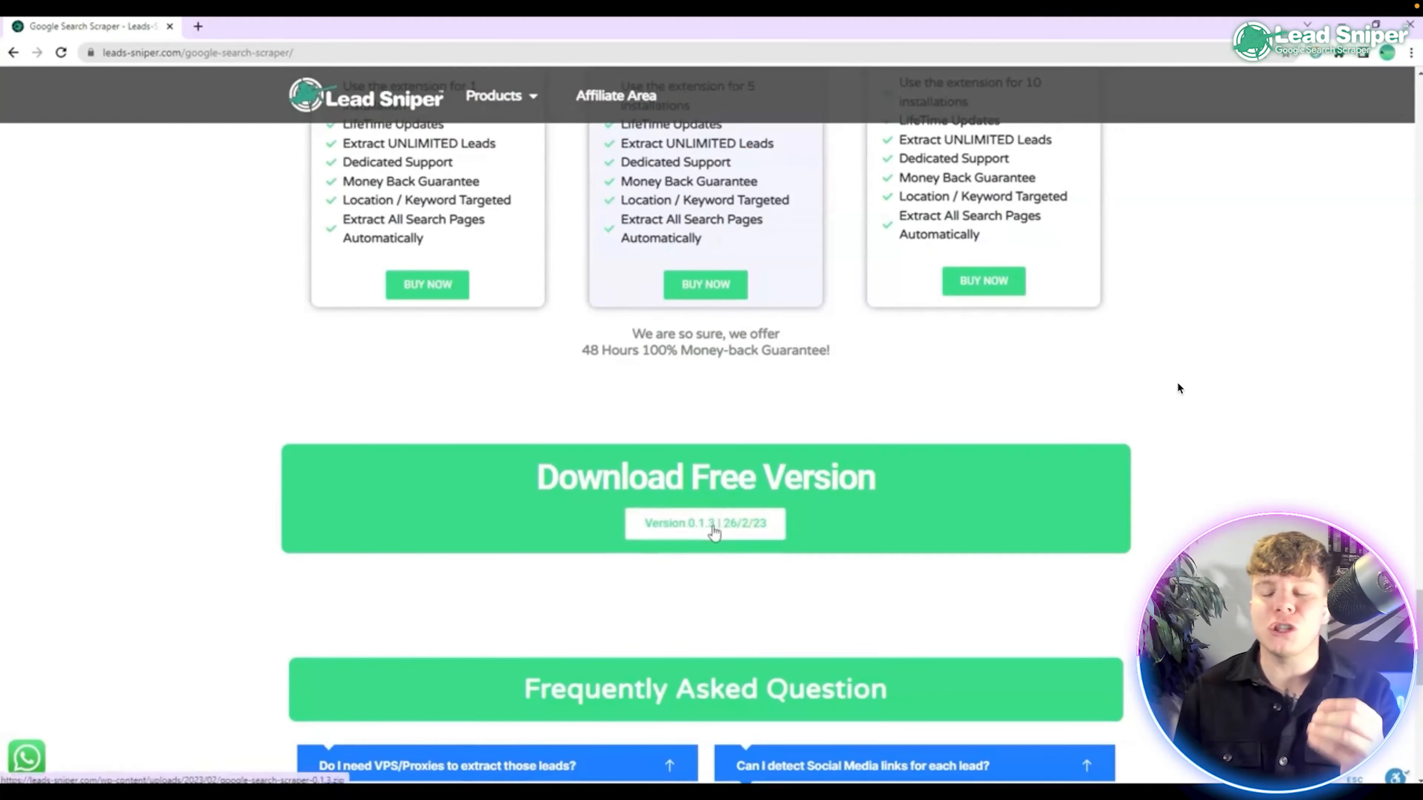